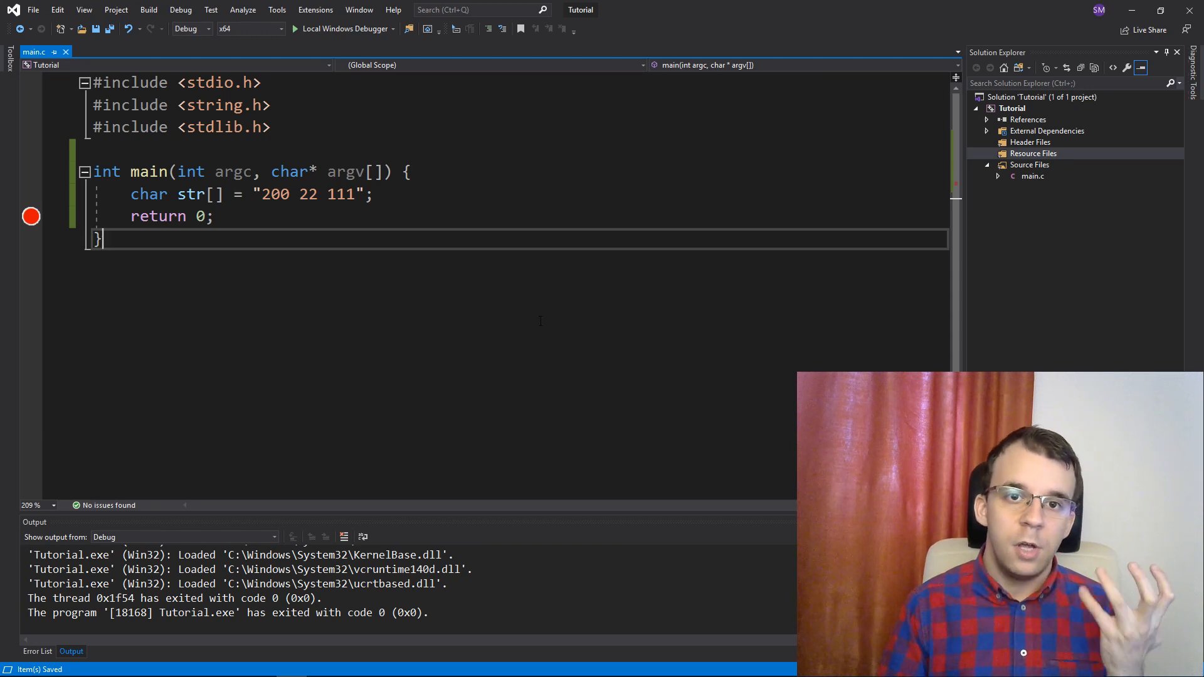
Step: Add an empty while () { } loop after the str declaration in main
double_click(308, 193)
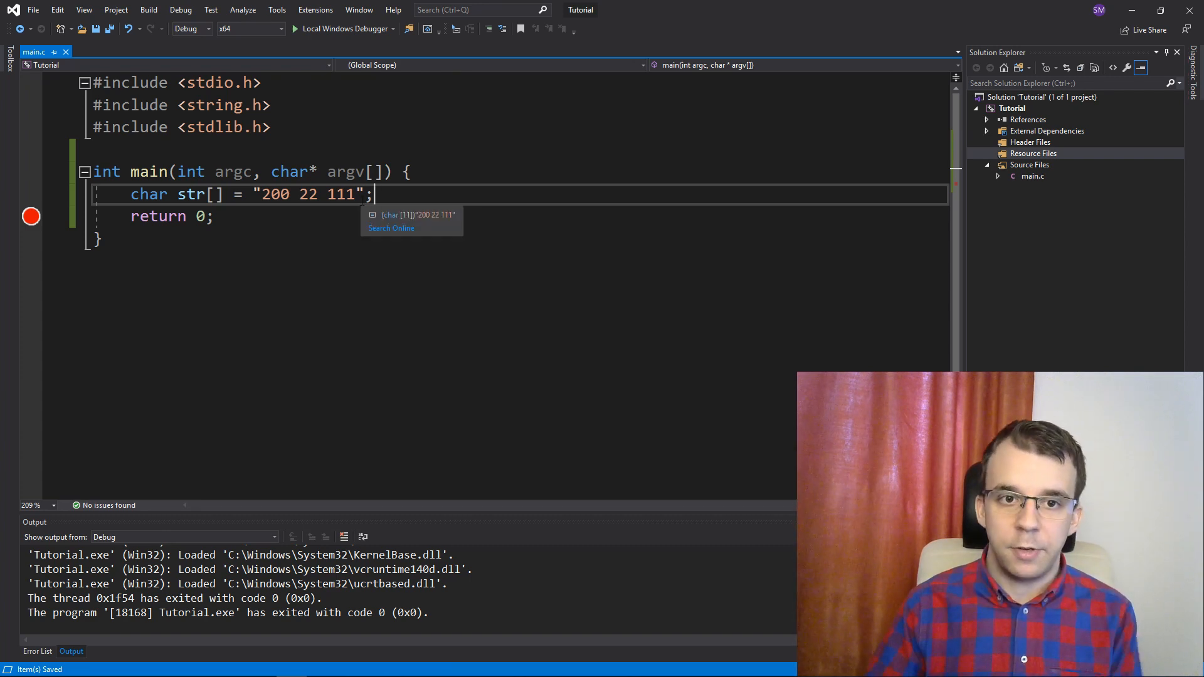
key(Return)
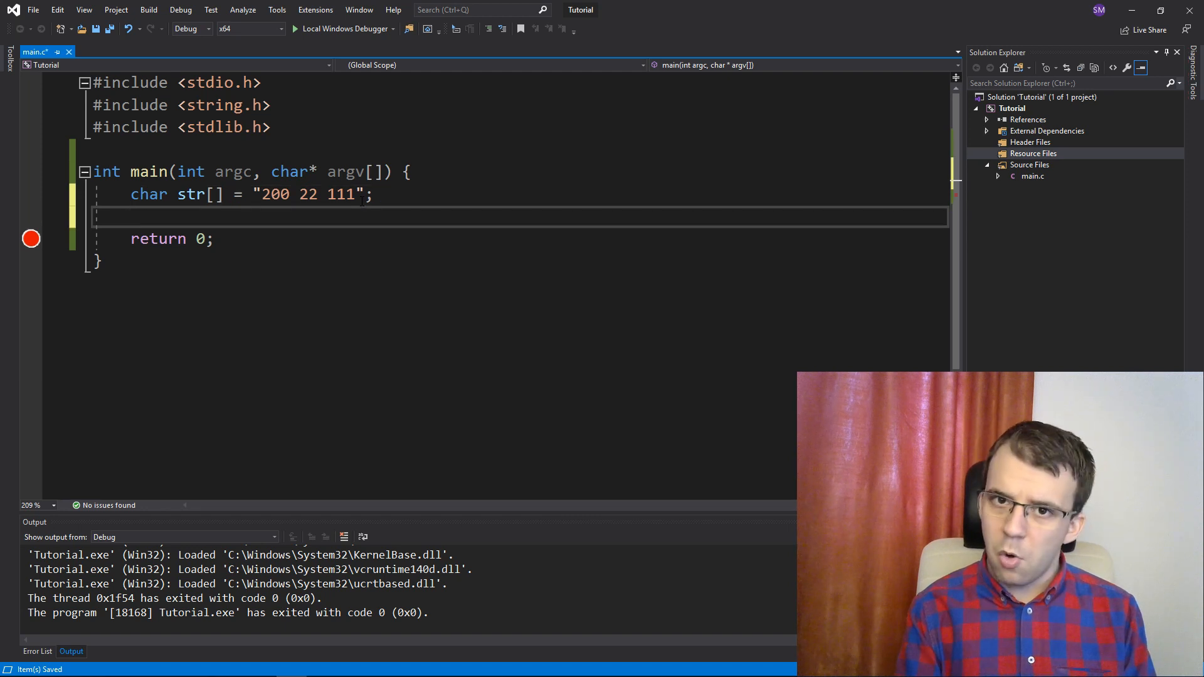
text(while () {)
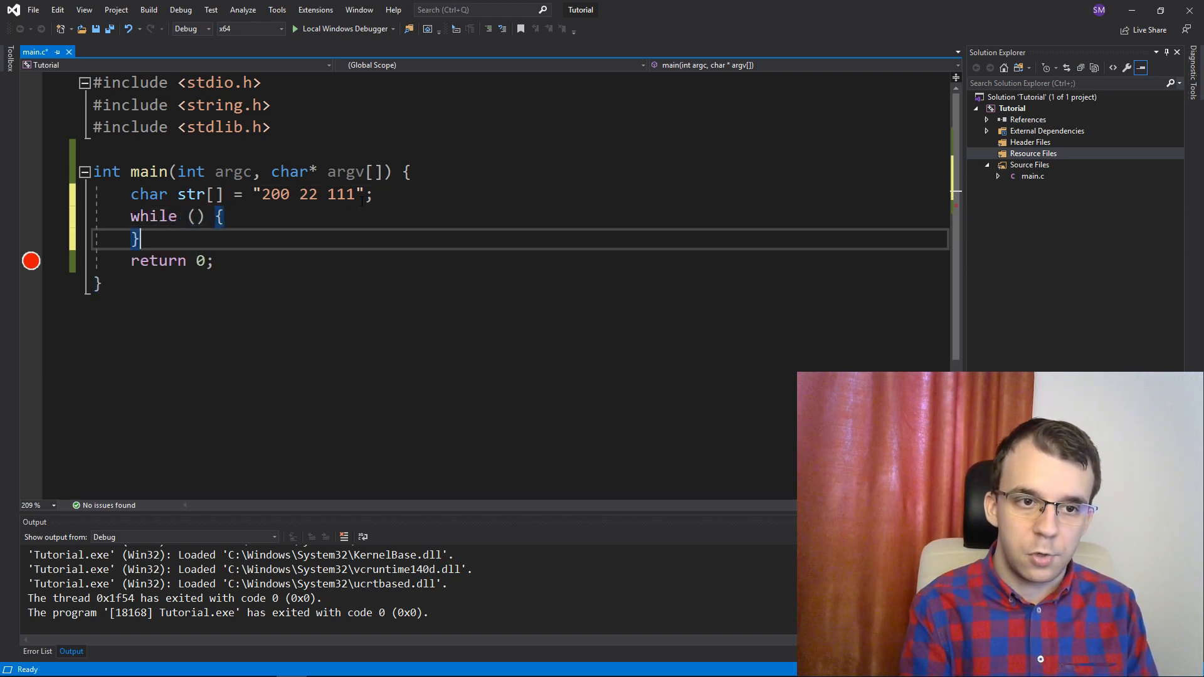
key(Return)
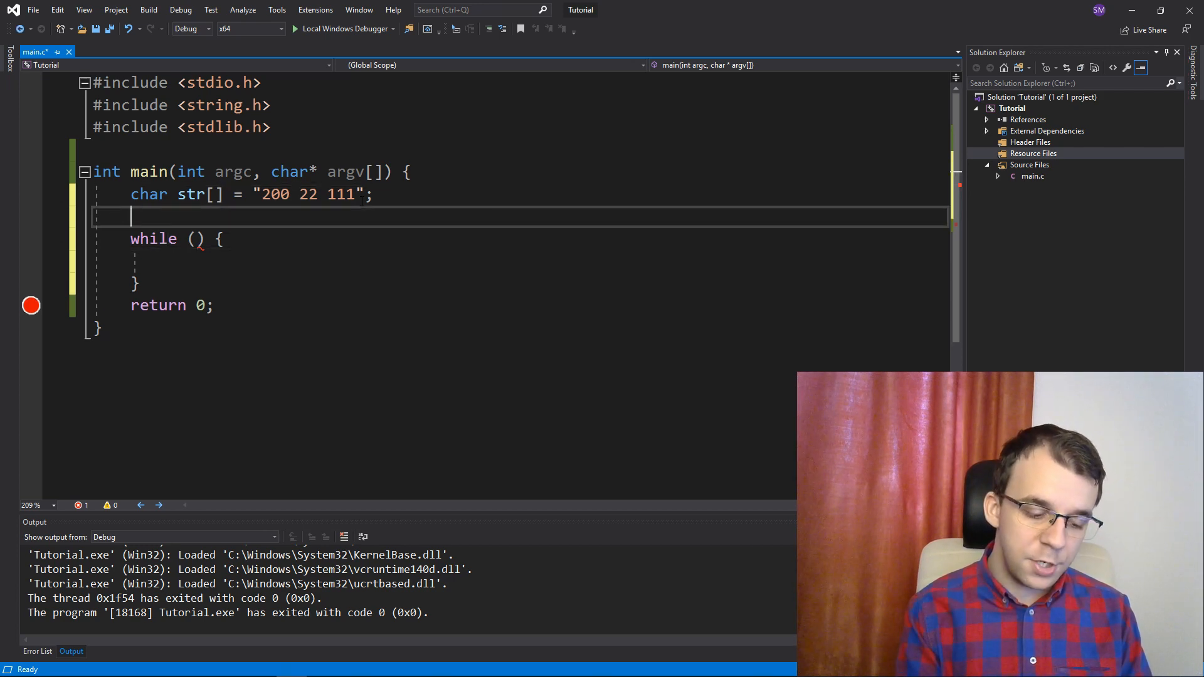
Step: Declare char* cursor = str; above the loop
text(char*)
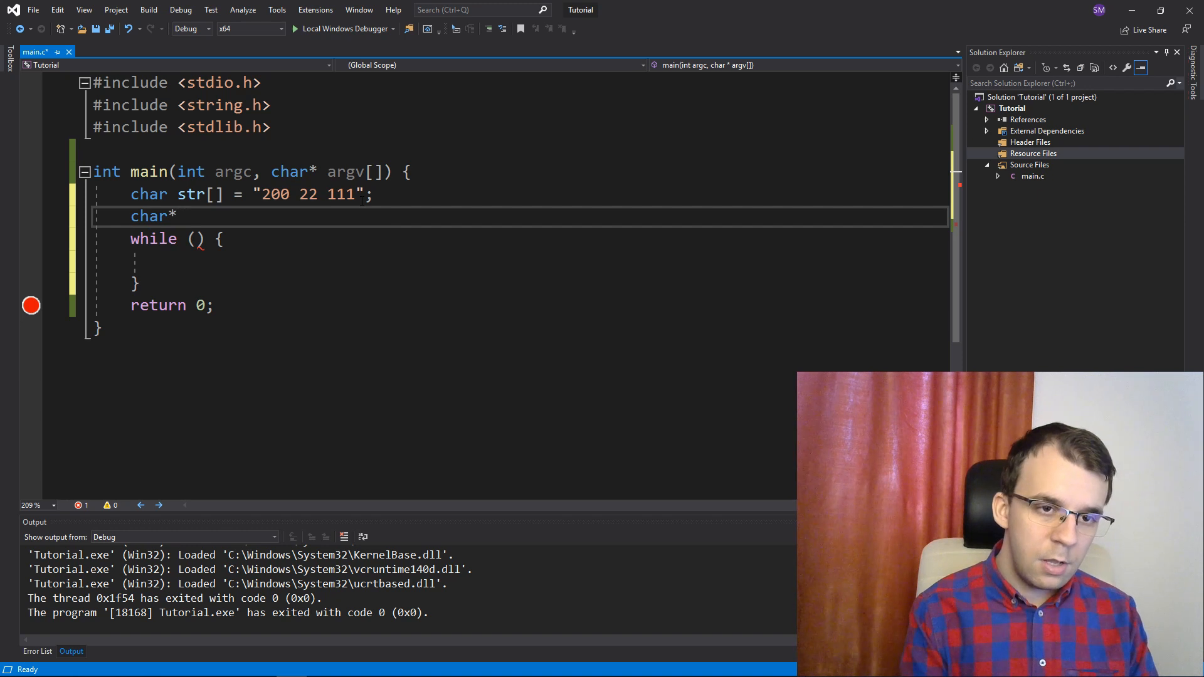
text(c)
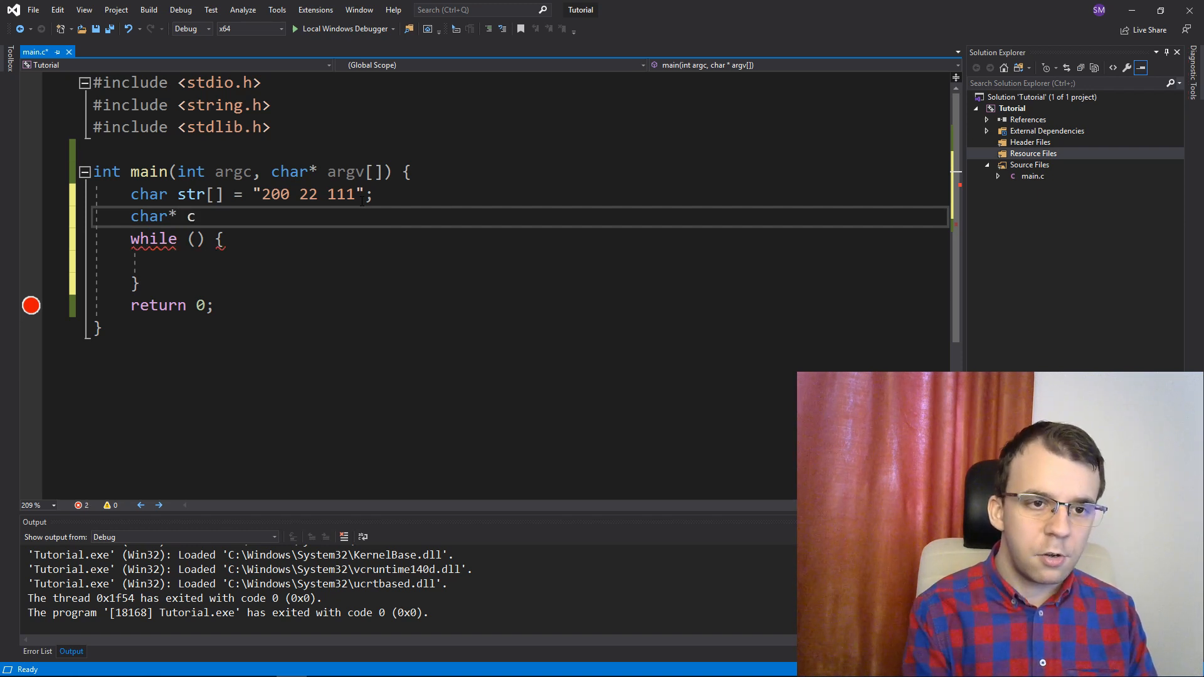
text(ursor = ;)
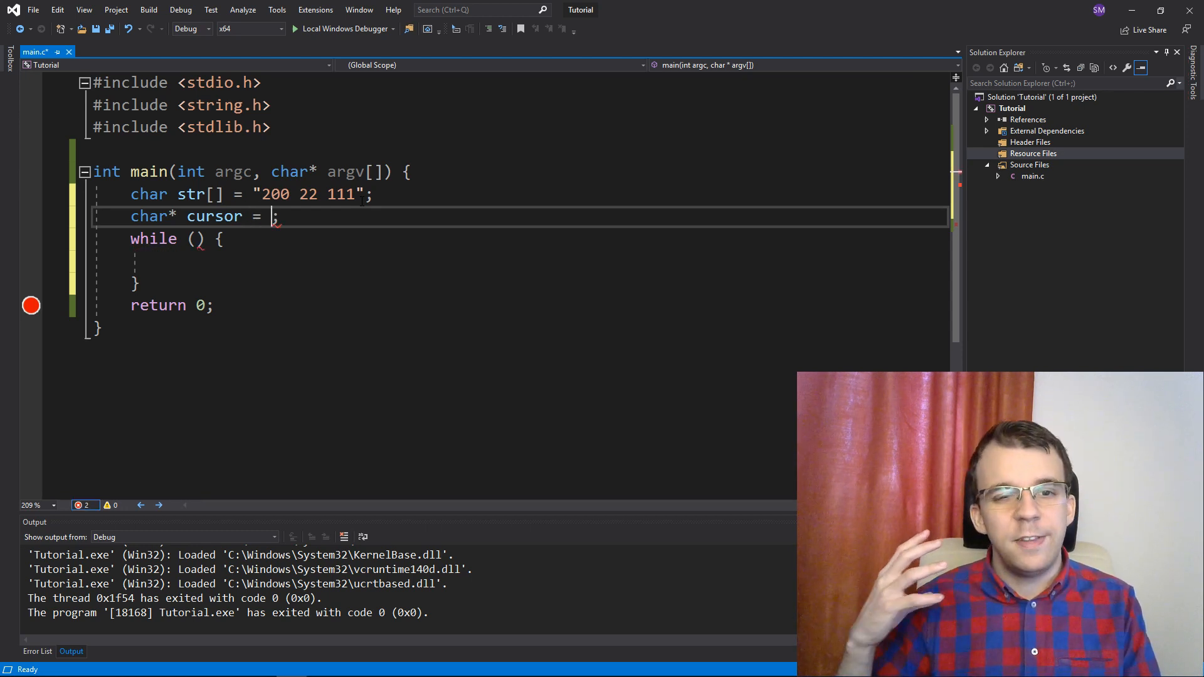
text(str)
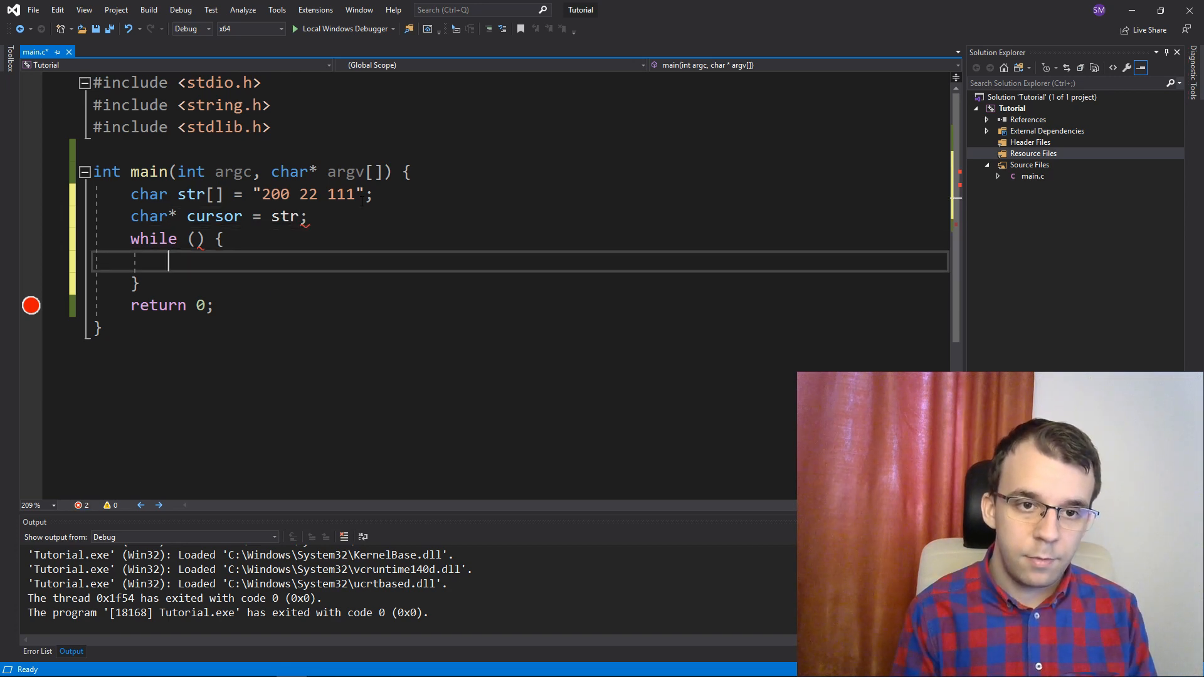
Step: Begin a strtol( call in the loop body with cursor as the first argument
double_click(214, 216)
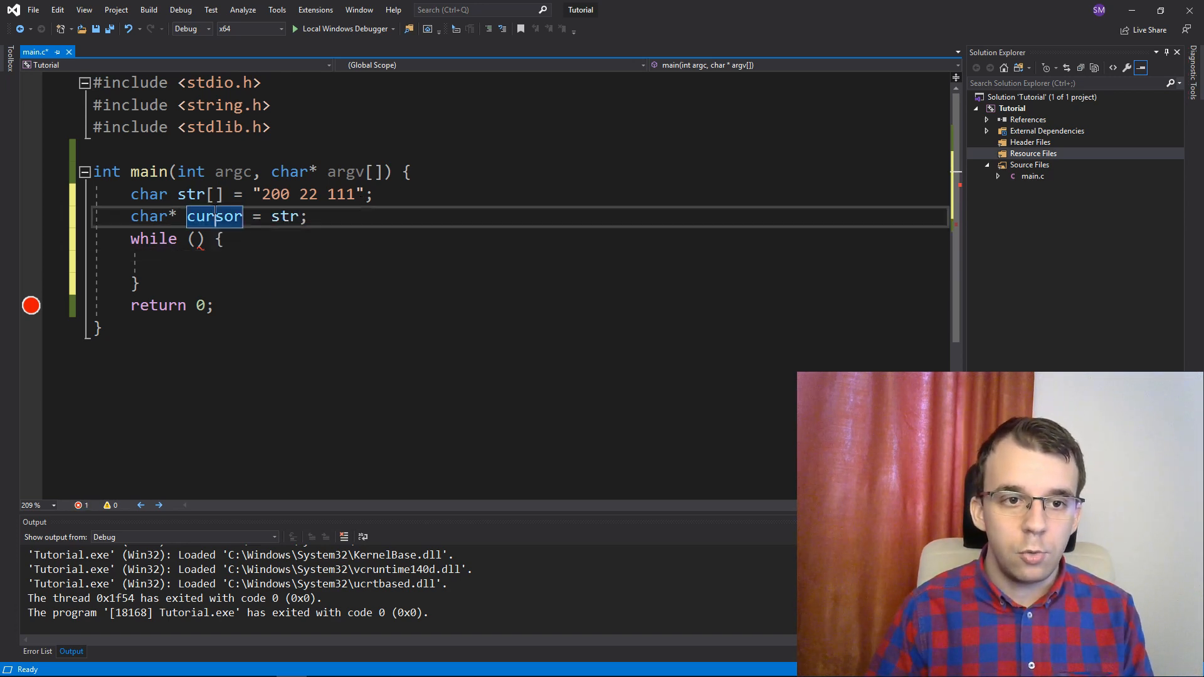
click(265, 193)
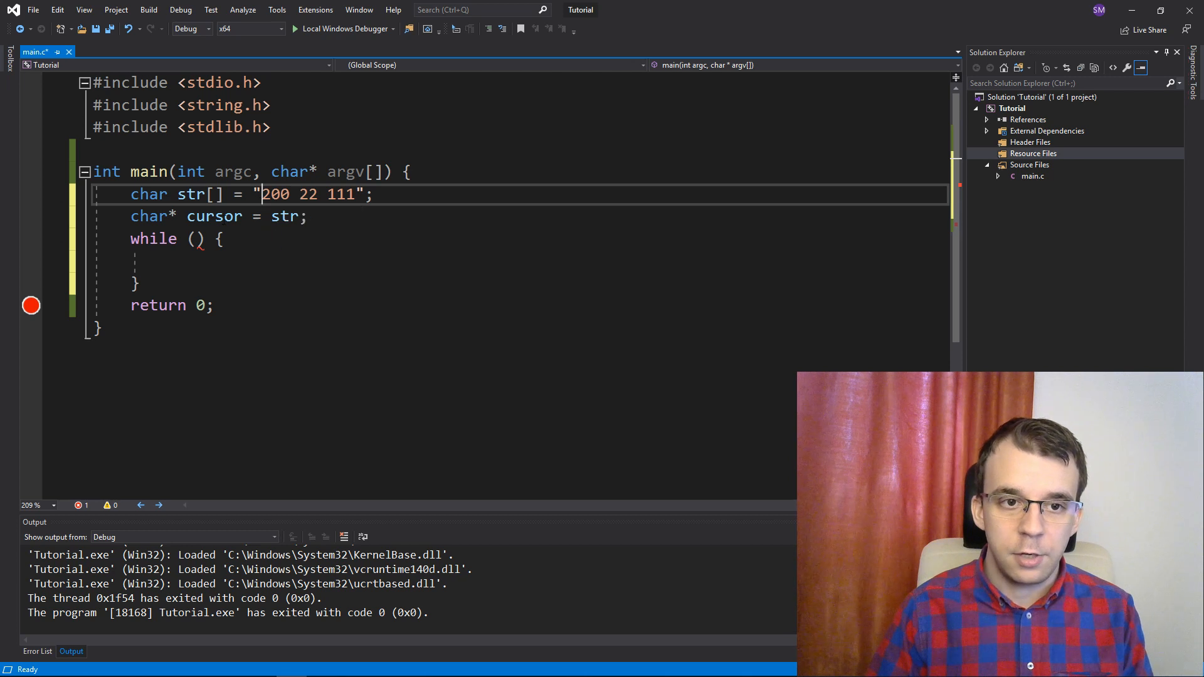
mouse_move(214, 216)
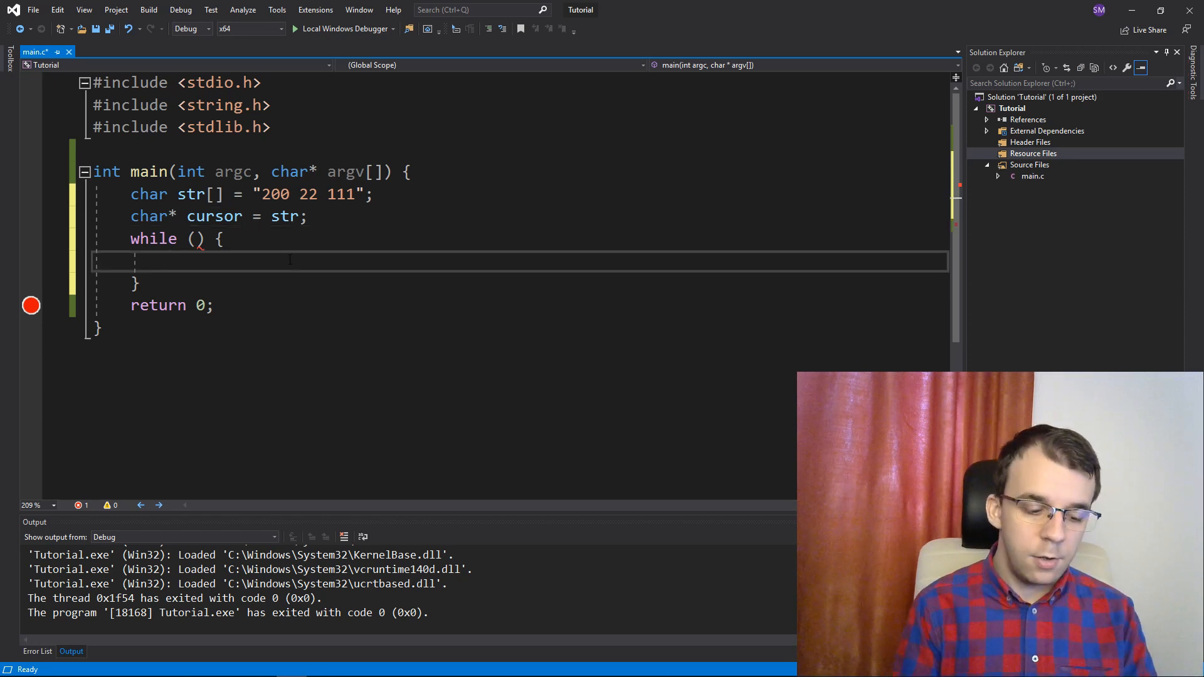
text(strtol()
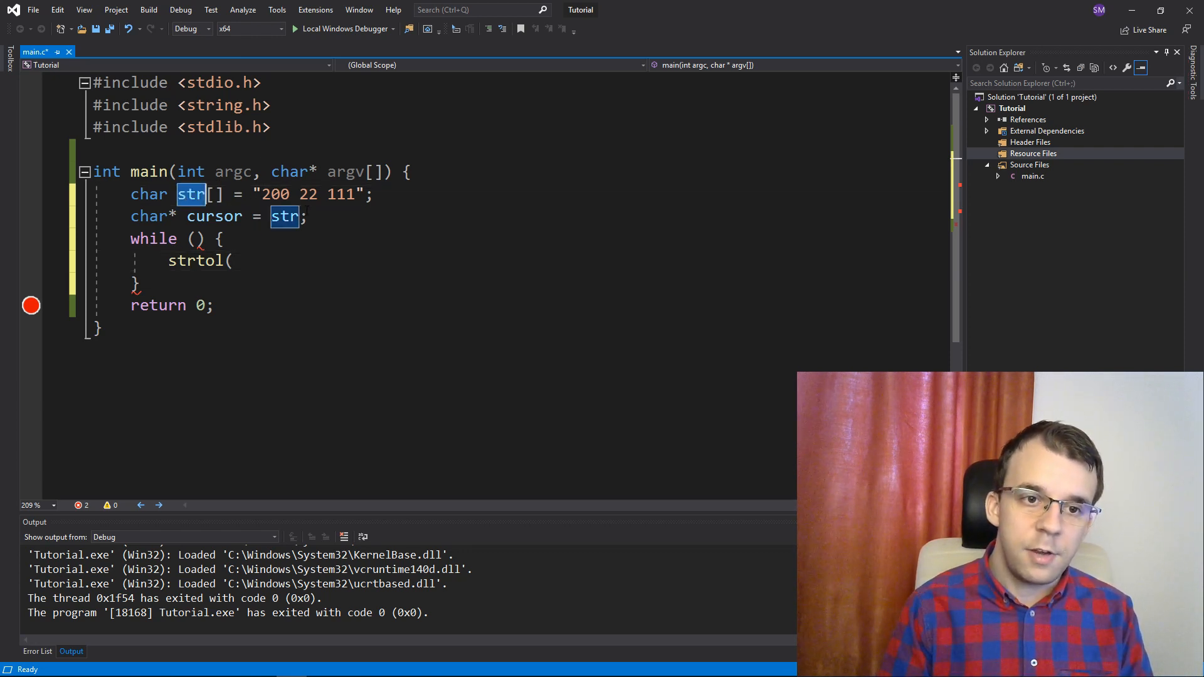
click(263, 193)
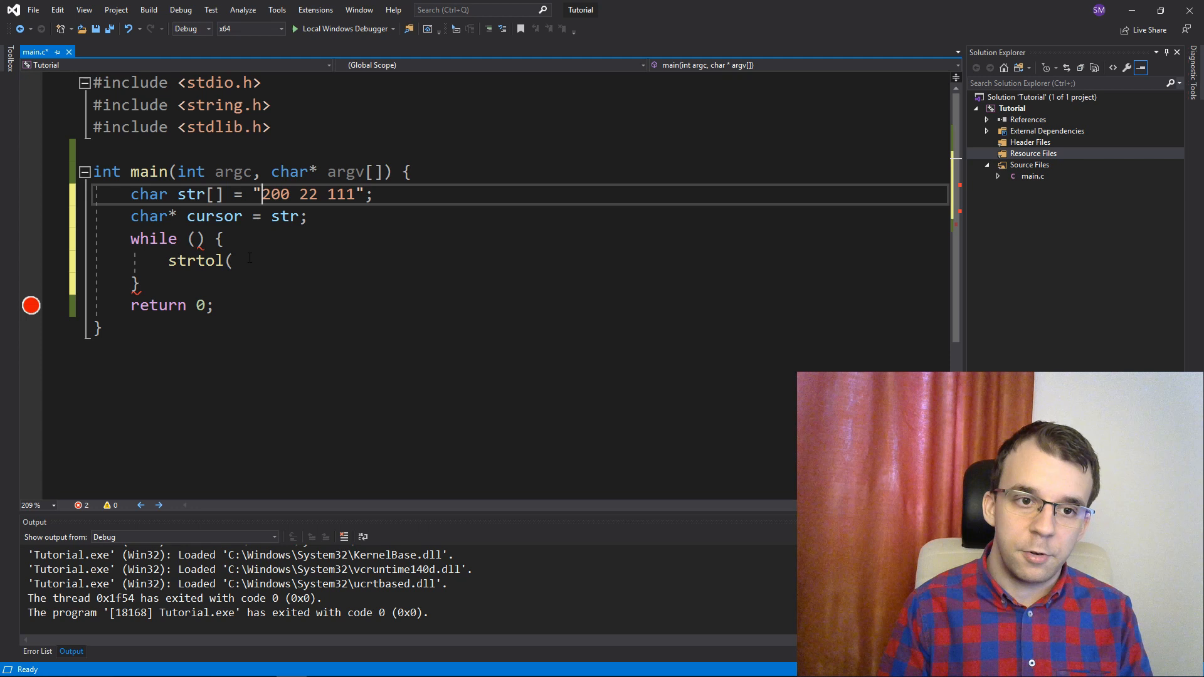
text(cursor,)
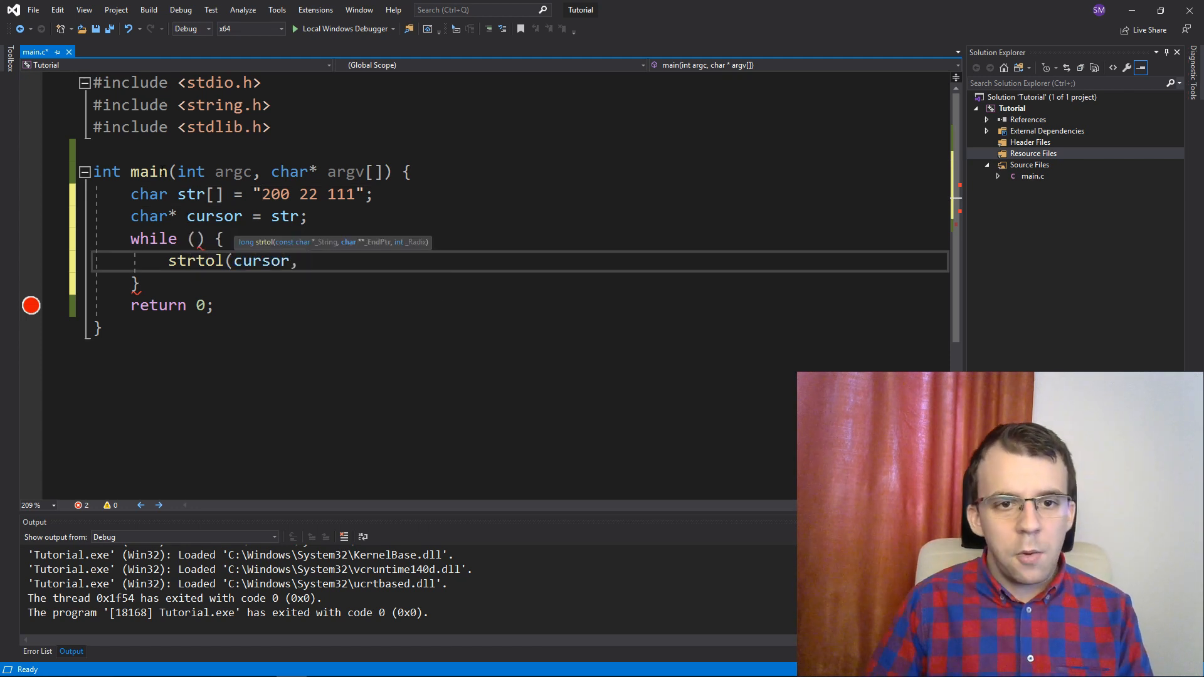
mouse_move(393, 250)
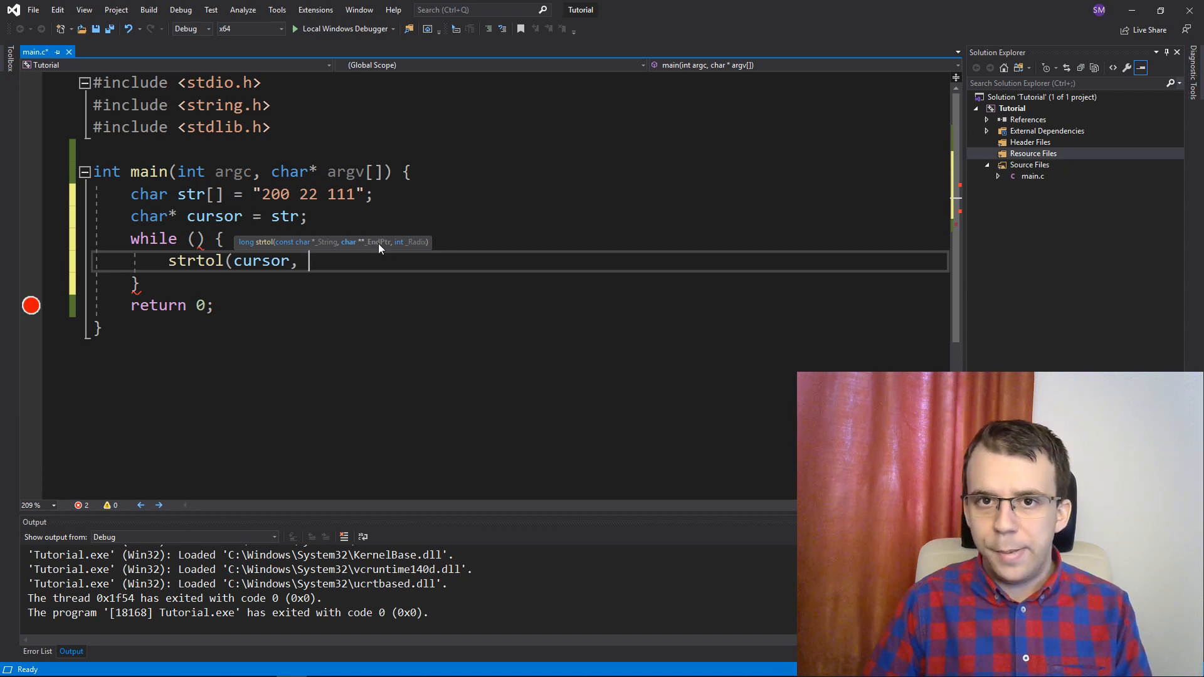
mouse_move(243, 303)
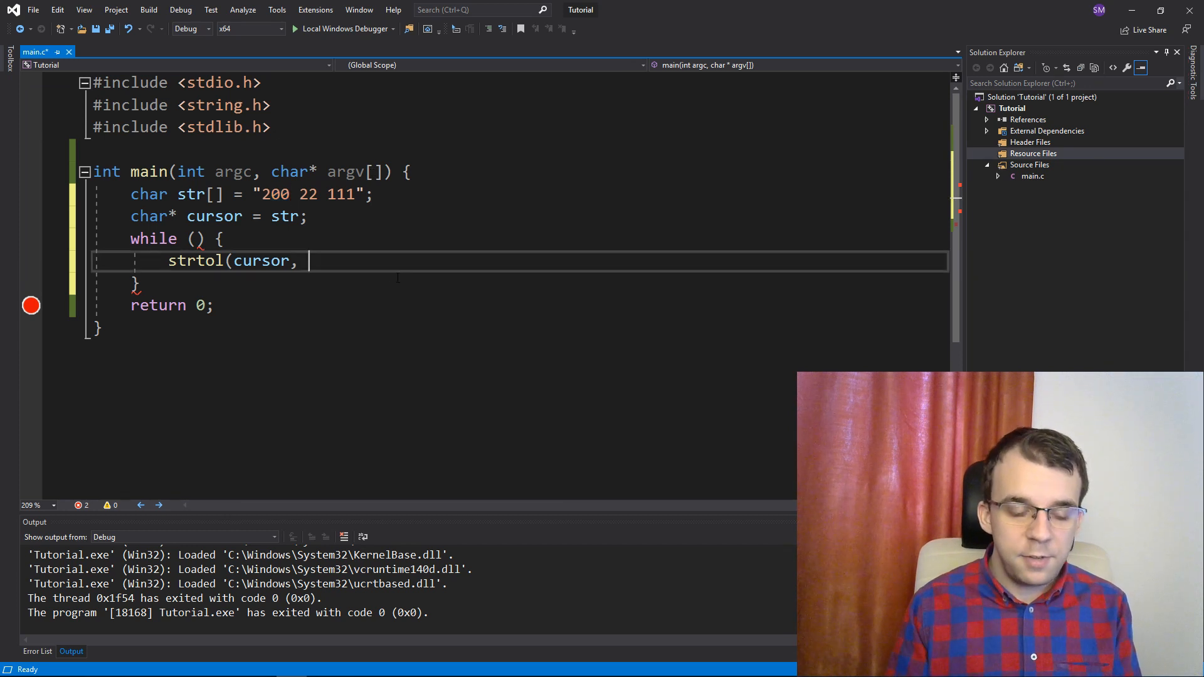
Step: Complete long int x = strtol(cursor, &cursor, 10); inside the loop and run the program
text(&curs)
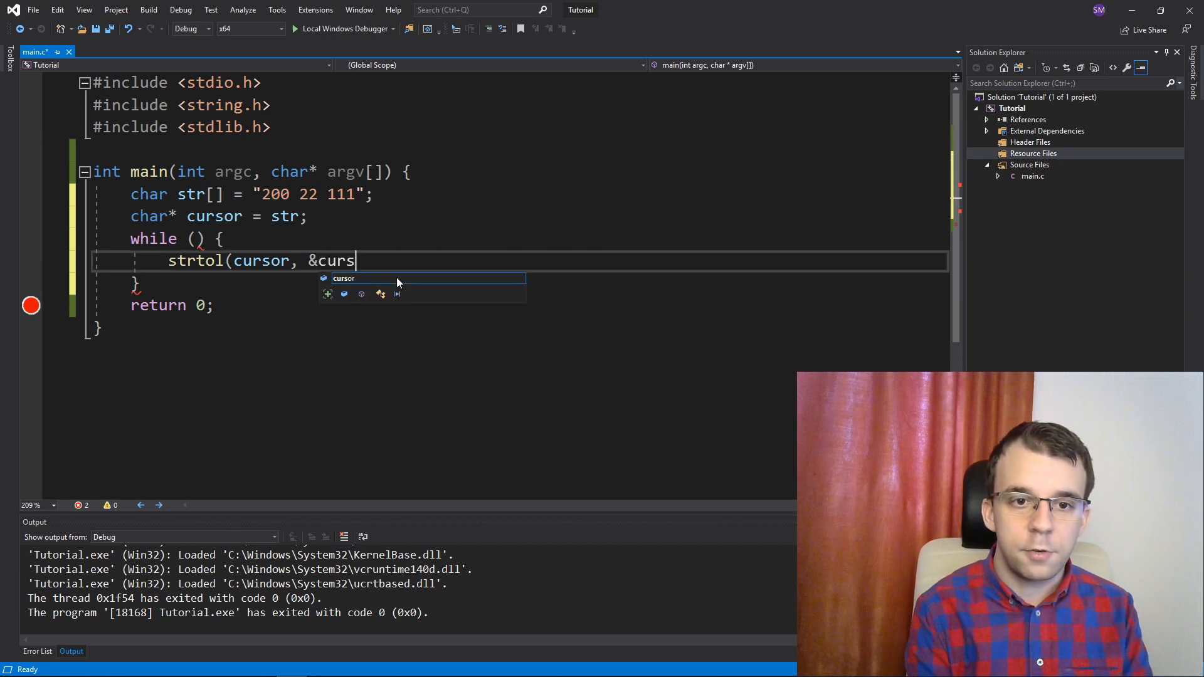
text(or)
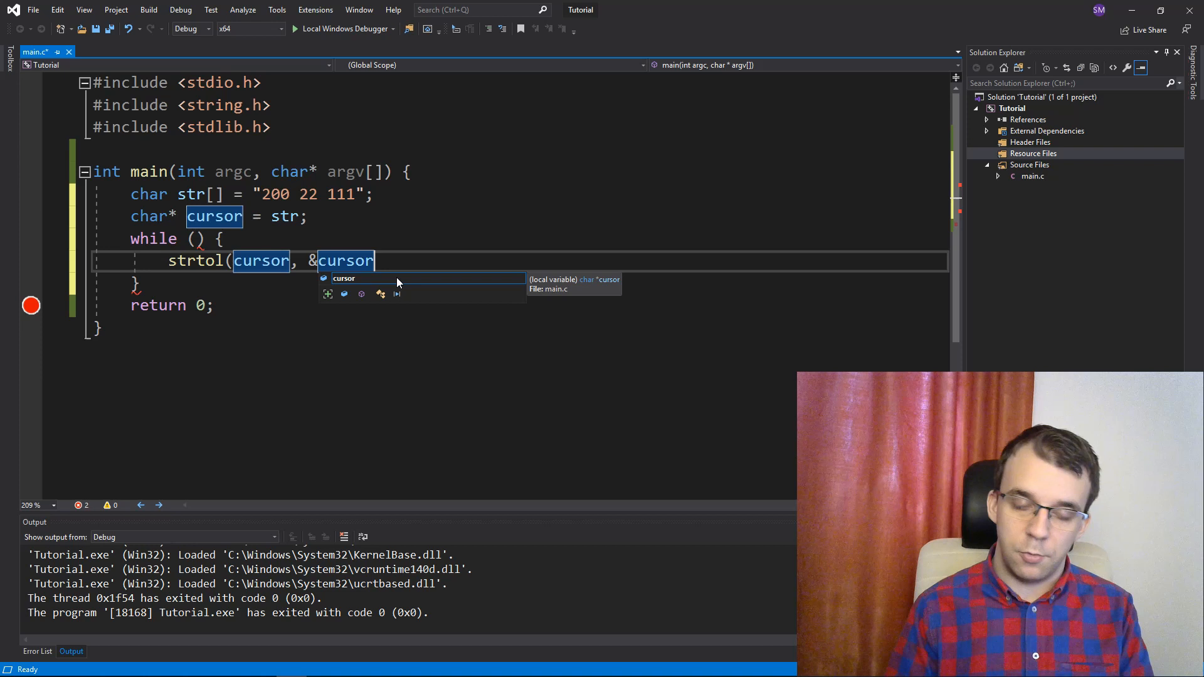
text(,)
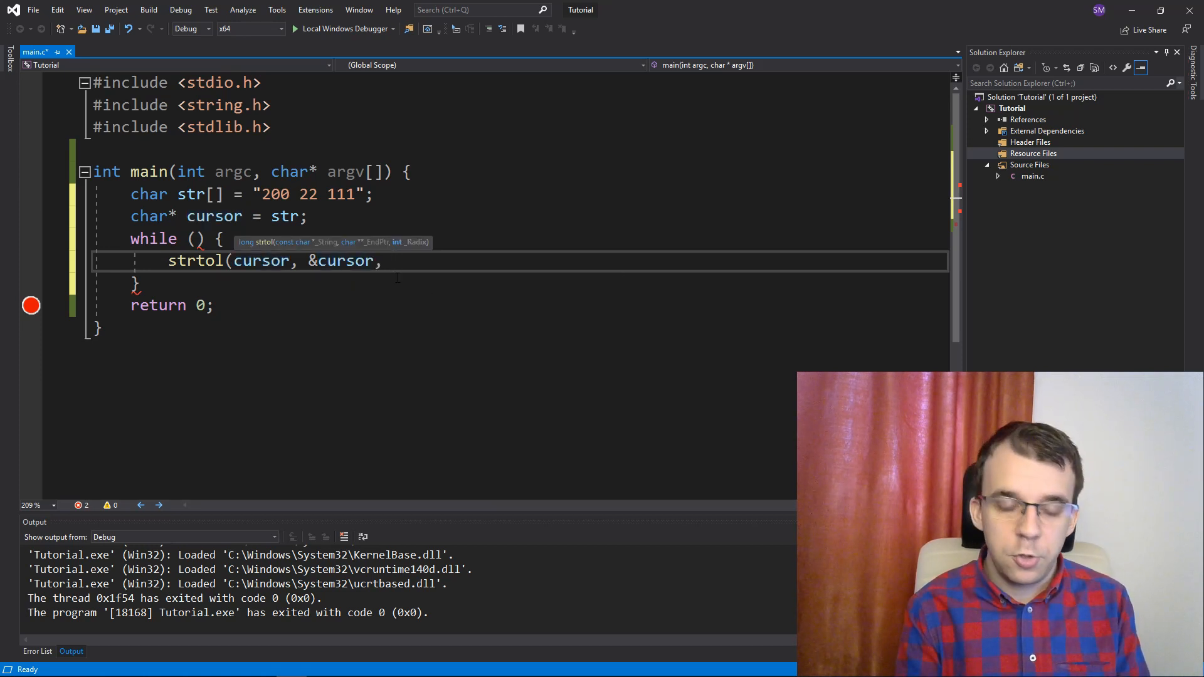
text(10);)
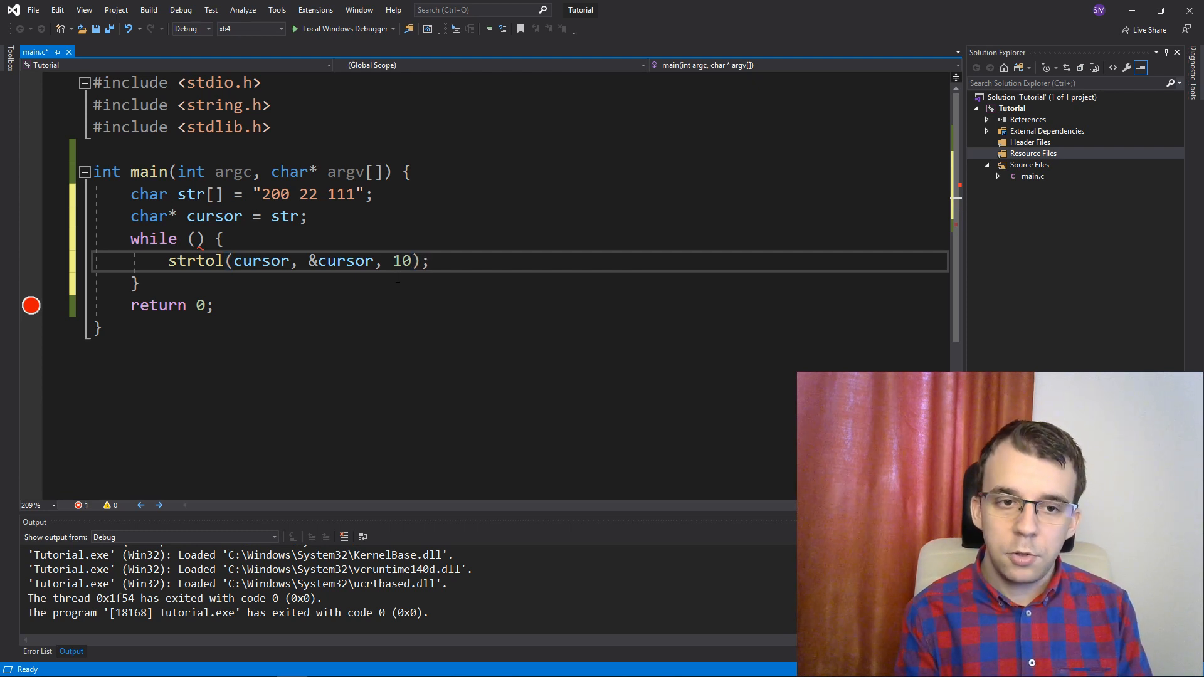
double_click(195, 261)
text(long int x = )
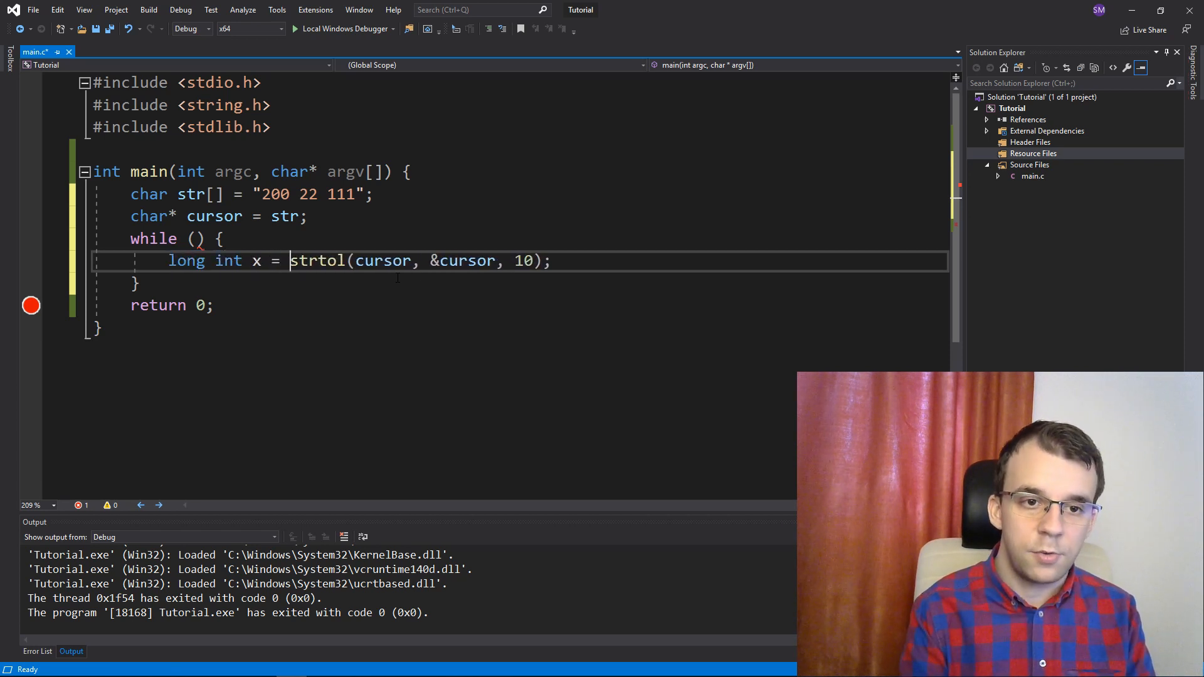
double_click(317, 261)
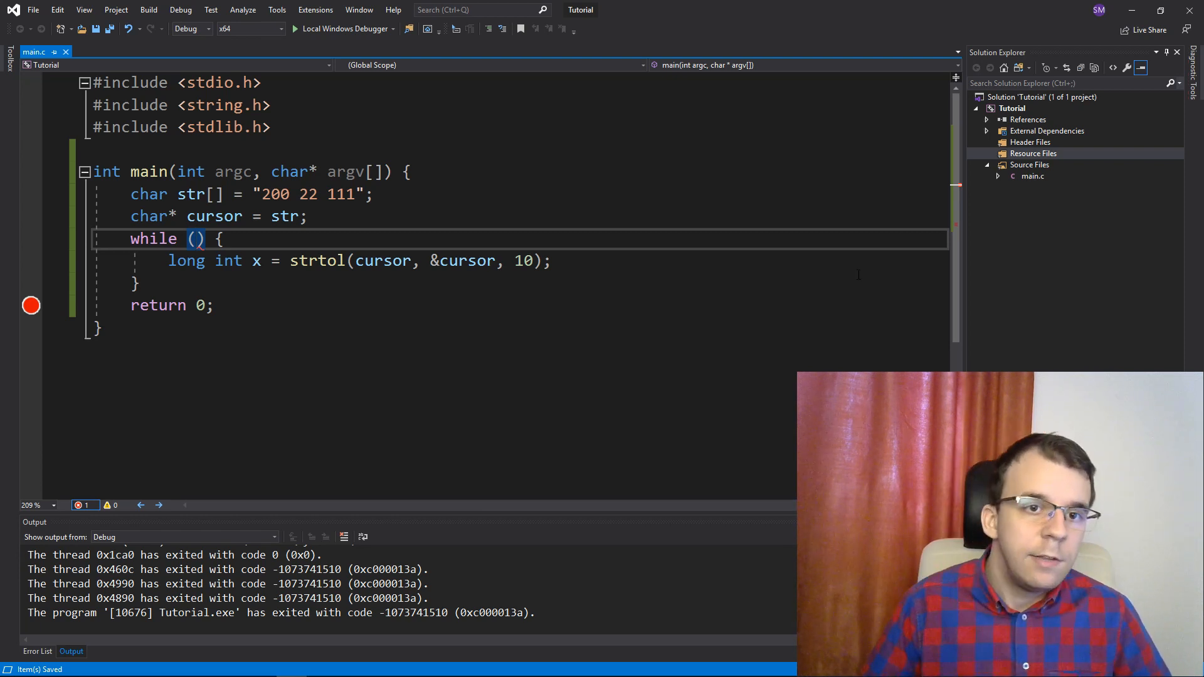
Step: Fill the while condition with a cursor/str comparison
double_click(340, 193)
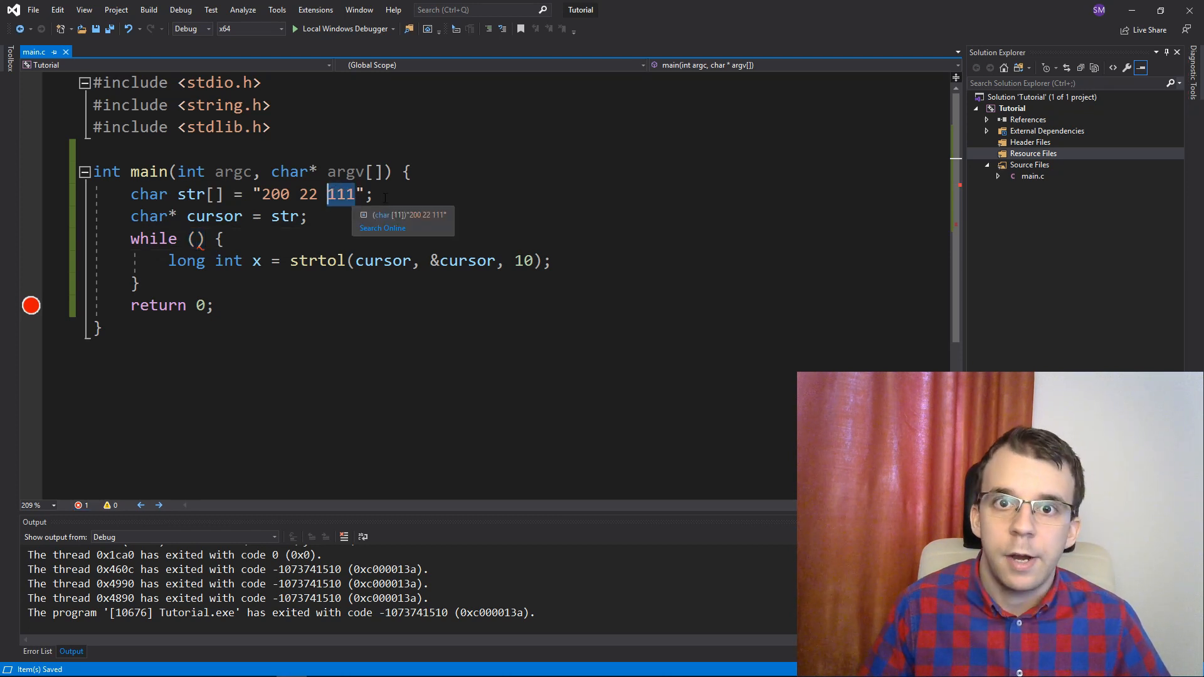
mouse_move(397, 198)
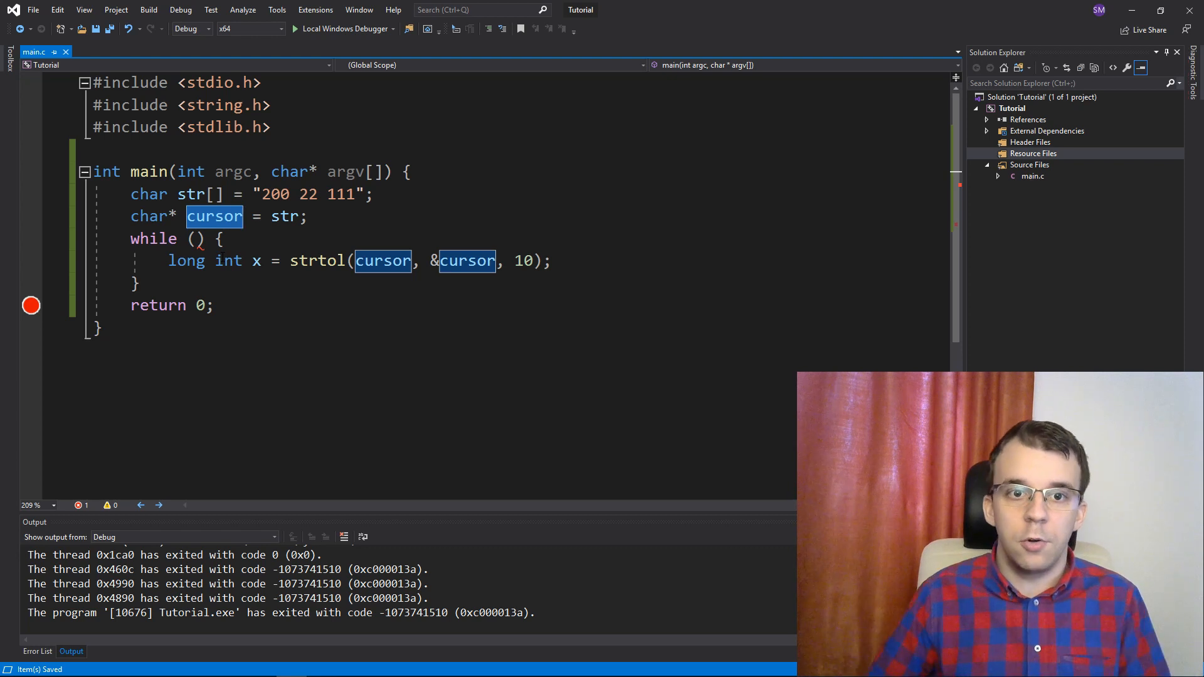
click(199, 238)
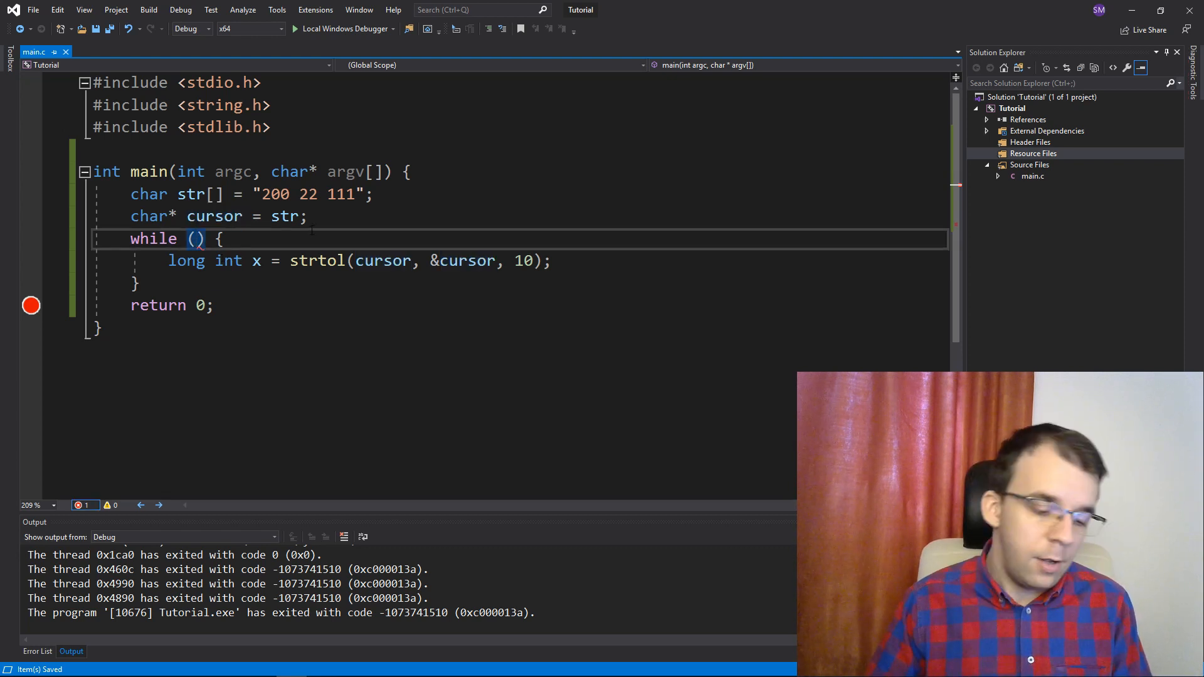
text(cursor !=)
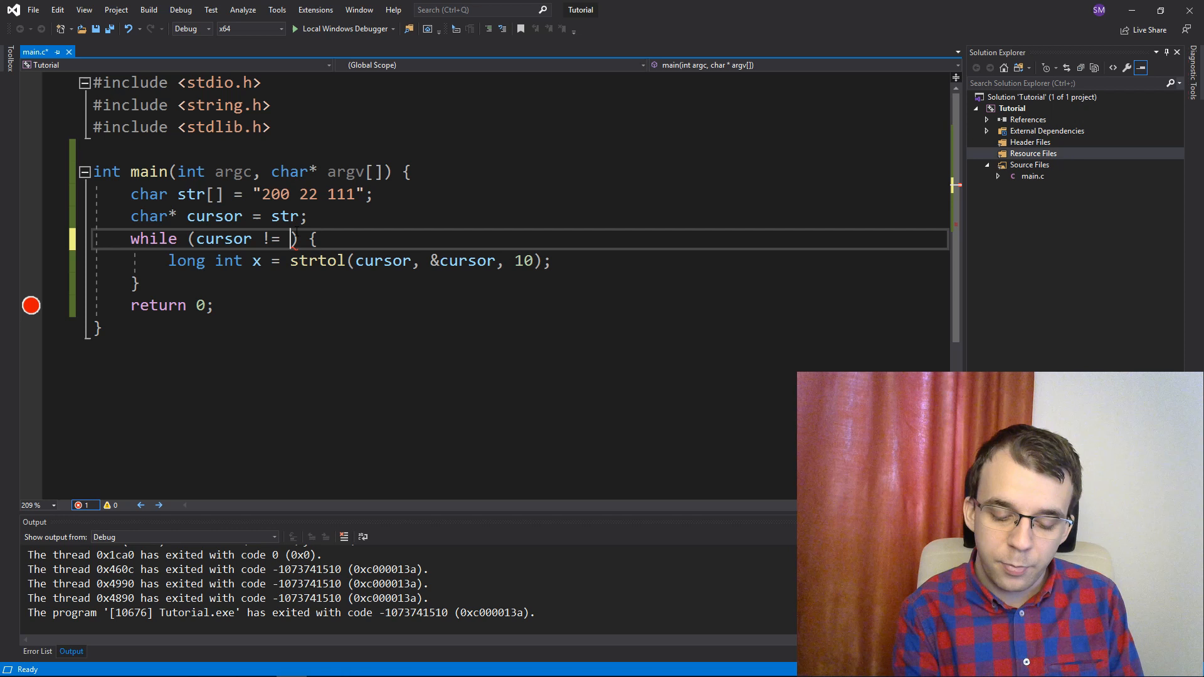
text(str + strlen(str)
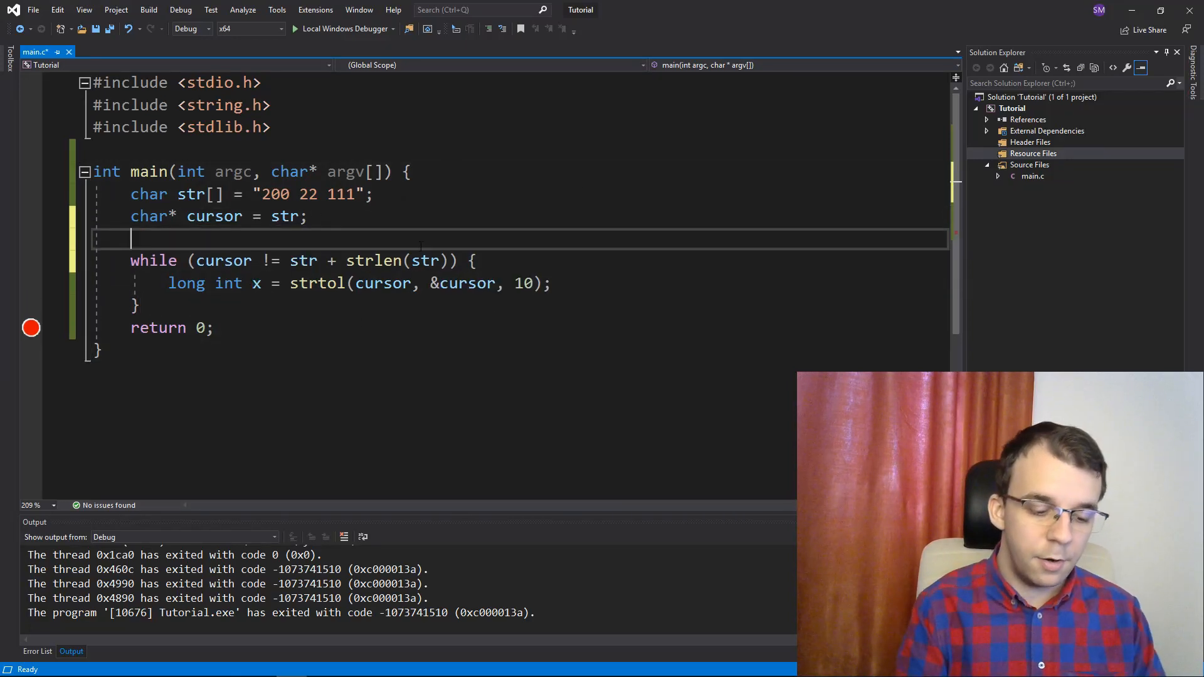
Step: Declare long int sum = 0; and accumulate sum += x; inside the loop
text(long int s)
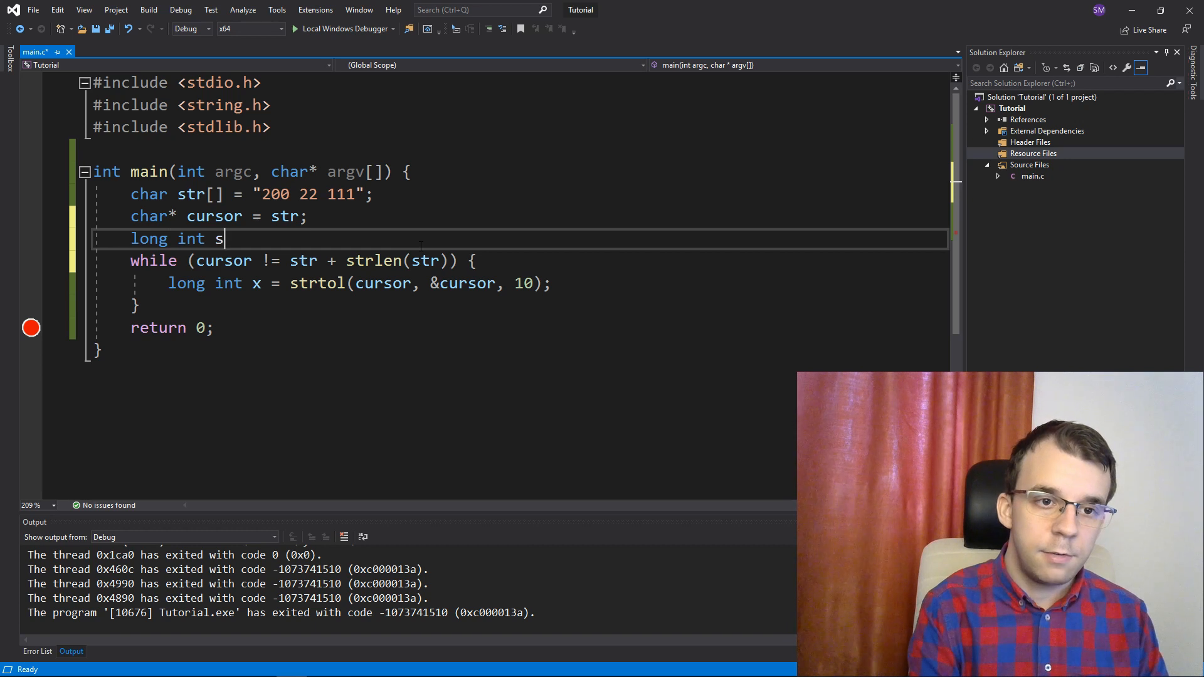
text(um = 0;)
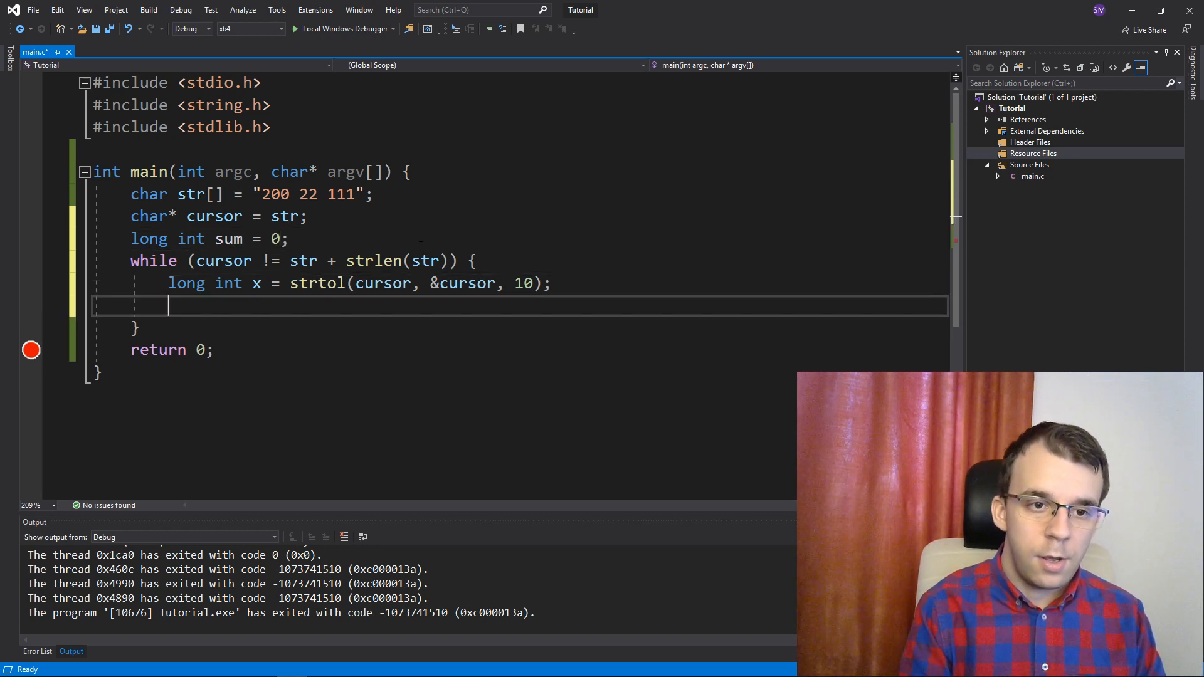
text(sum += x;)
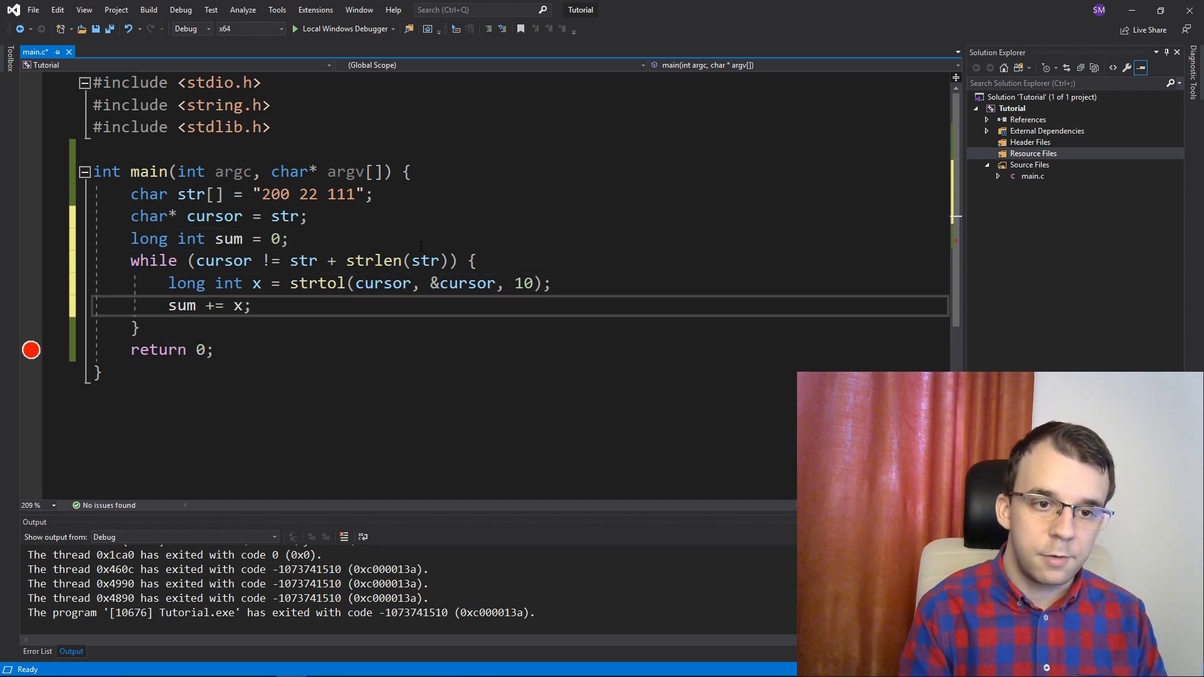
Step: Print the sum with printf("Sum is %ld\n", sum); and start the Local Windows Debugger
text(printf("Sum is)
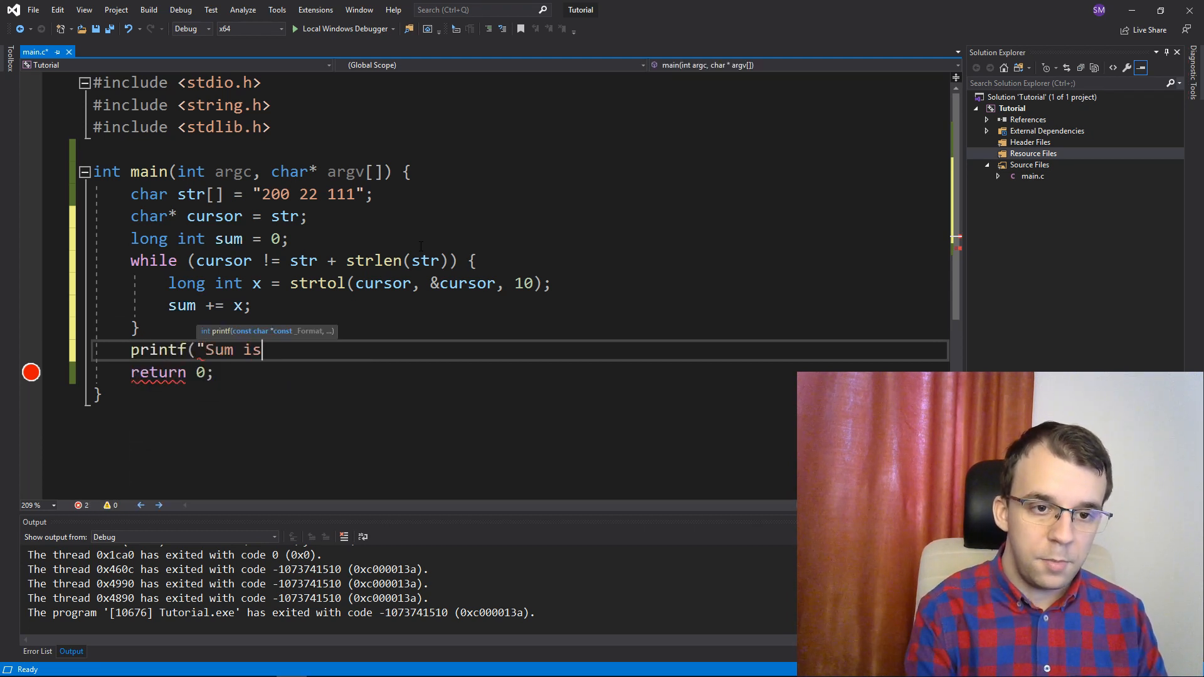
text(%ld)
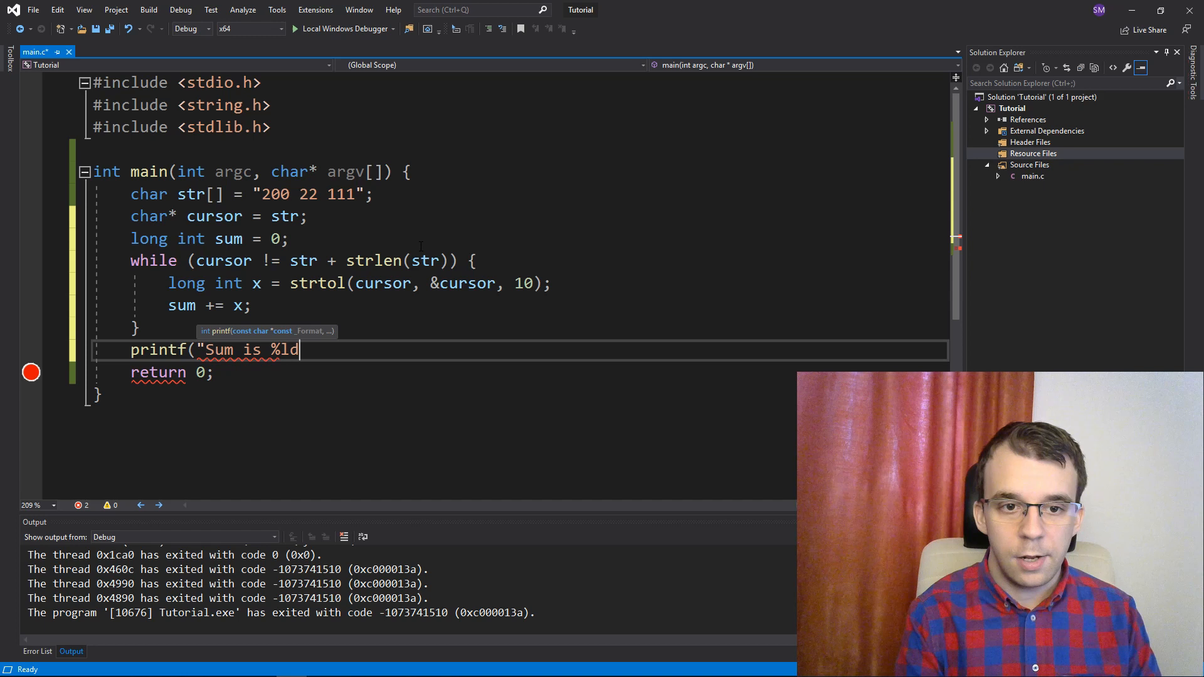
text(\n", sum);)
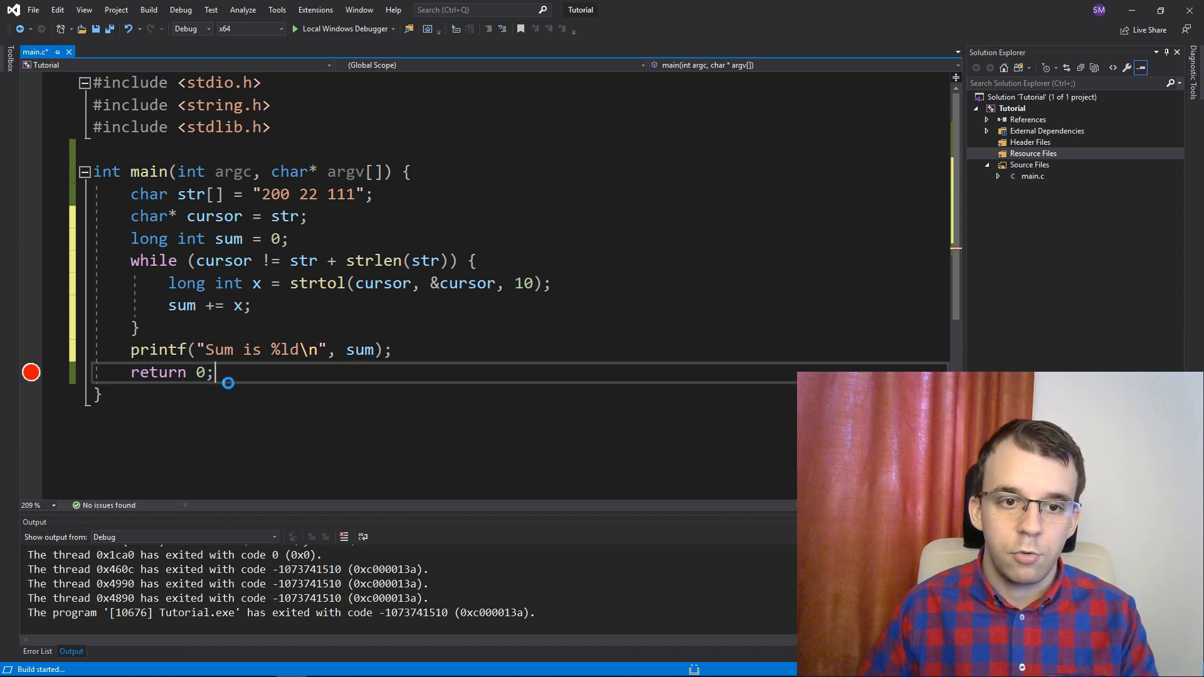
click(343, 28)
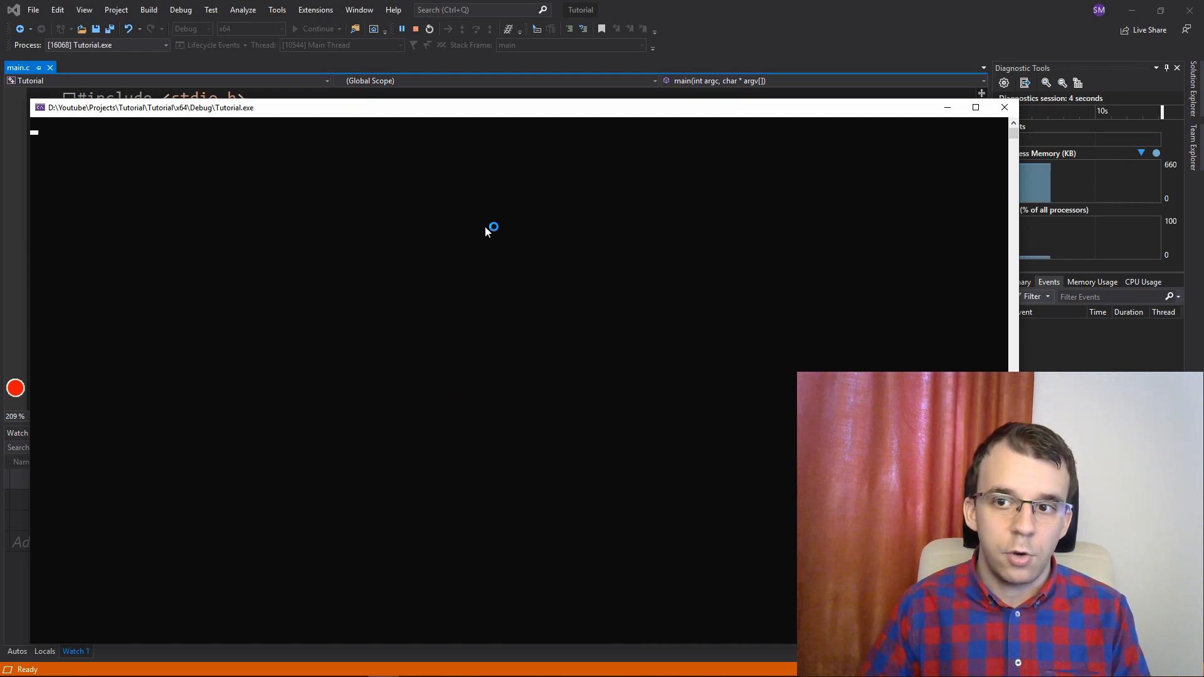
Step: Stop the running program and return to the code editor
click(416, 29)
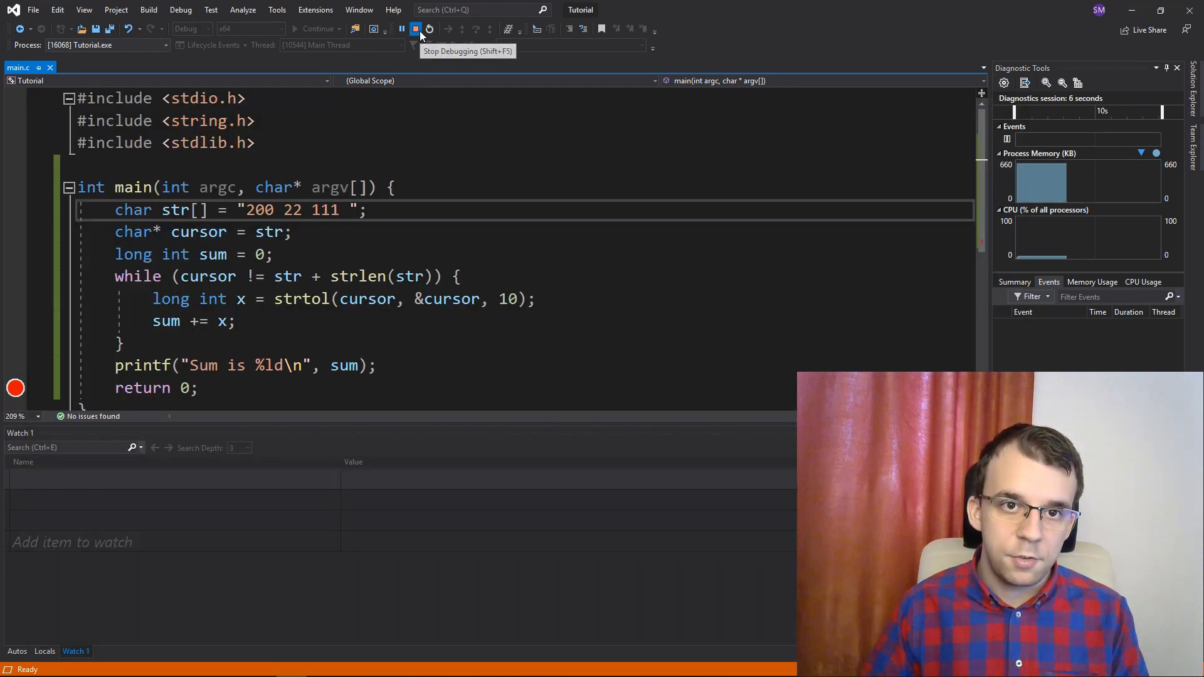
click(415, 29)
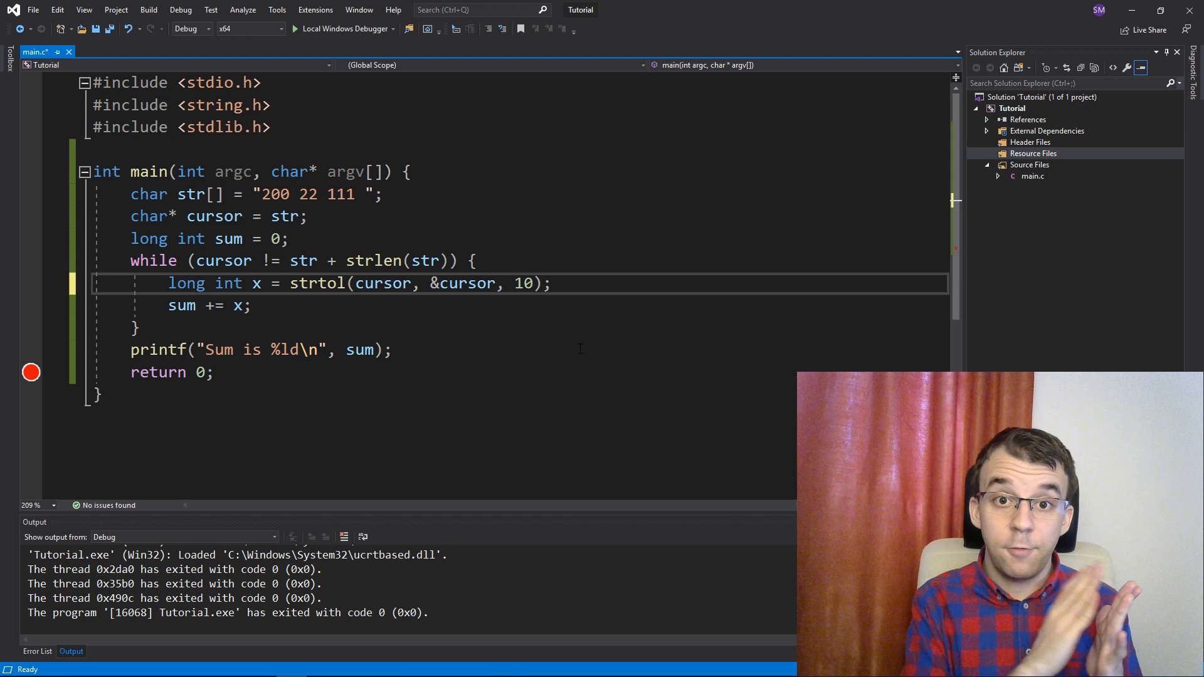
Step: Add while (*cursor == ' ') cursor++; after the strtol line and rerun
key(Return)
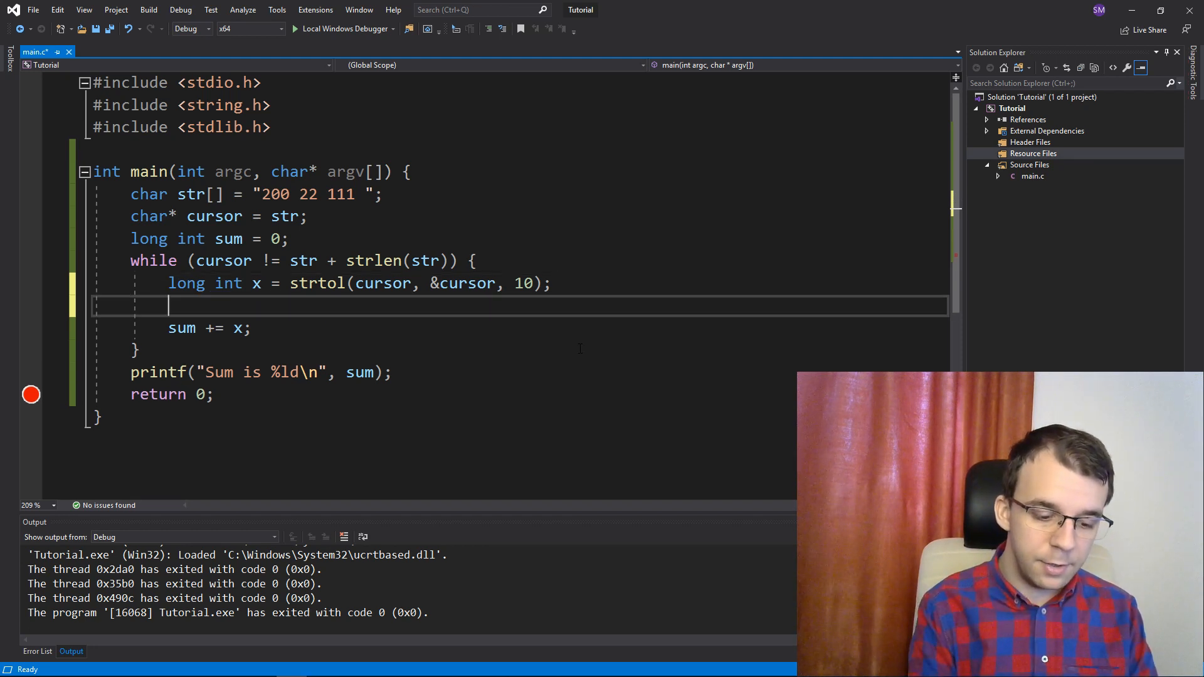
text(while ()
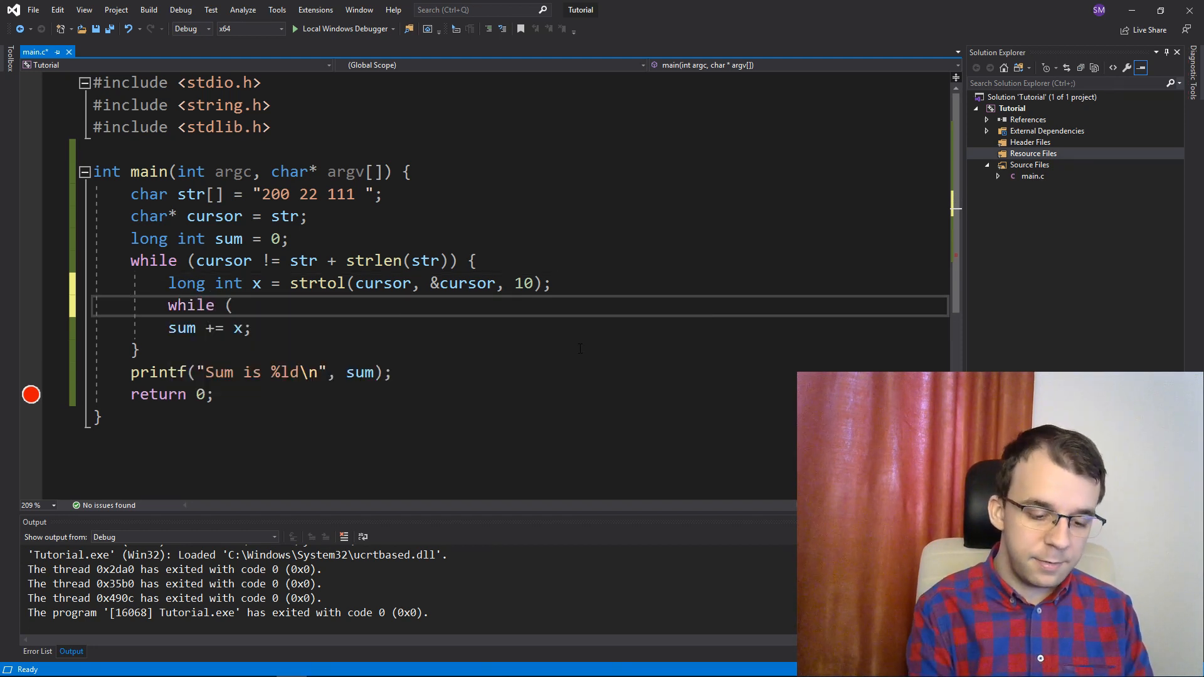
text(*cursor)
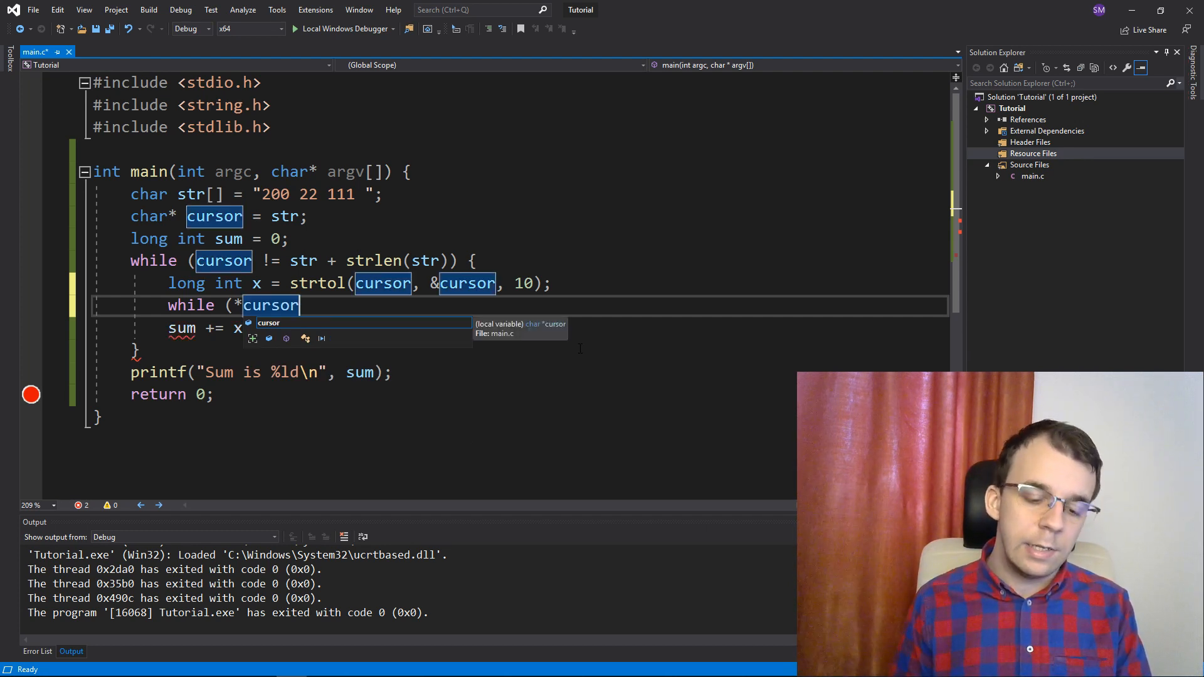
text(== ' ')
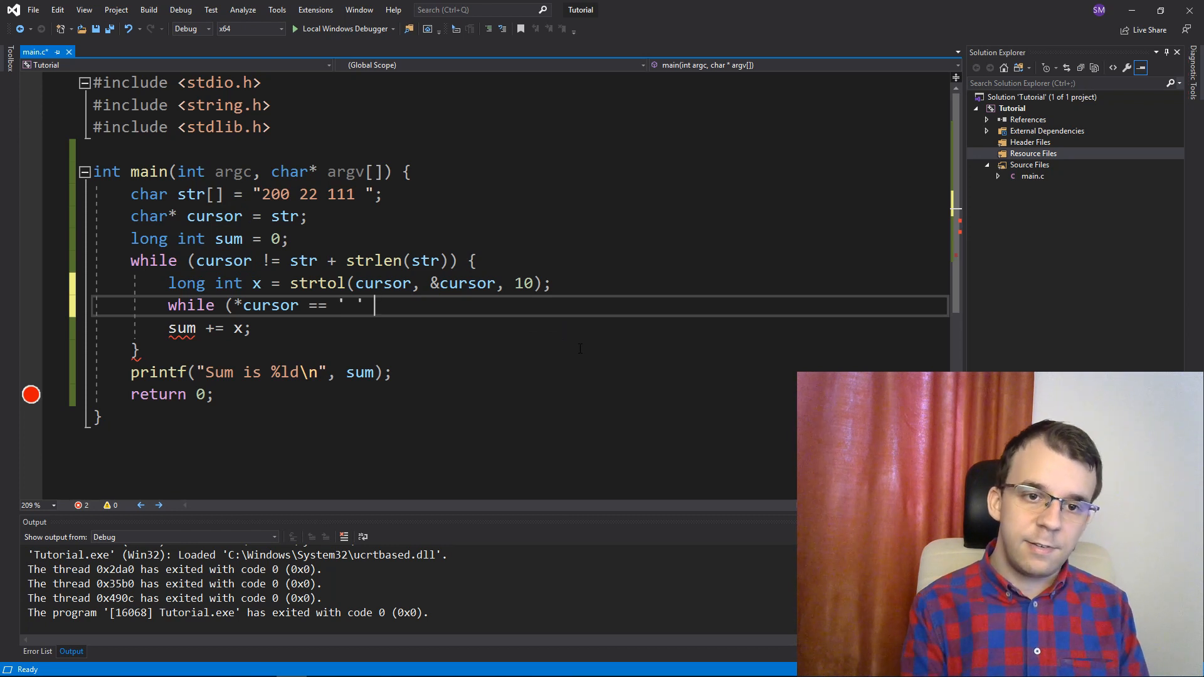
text())
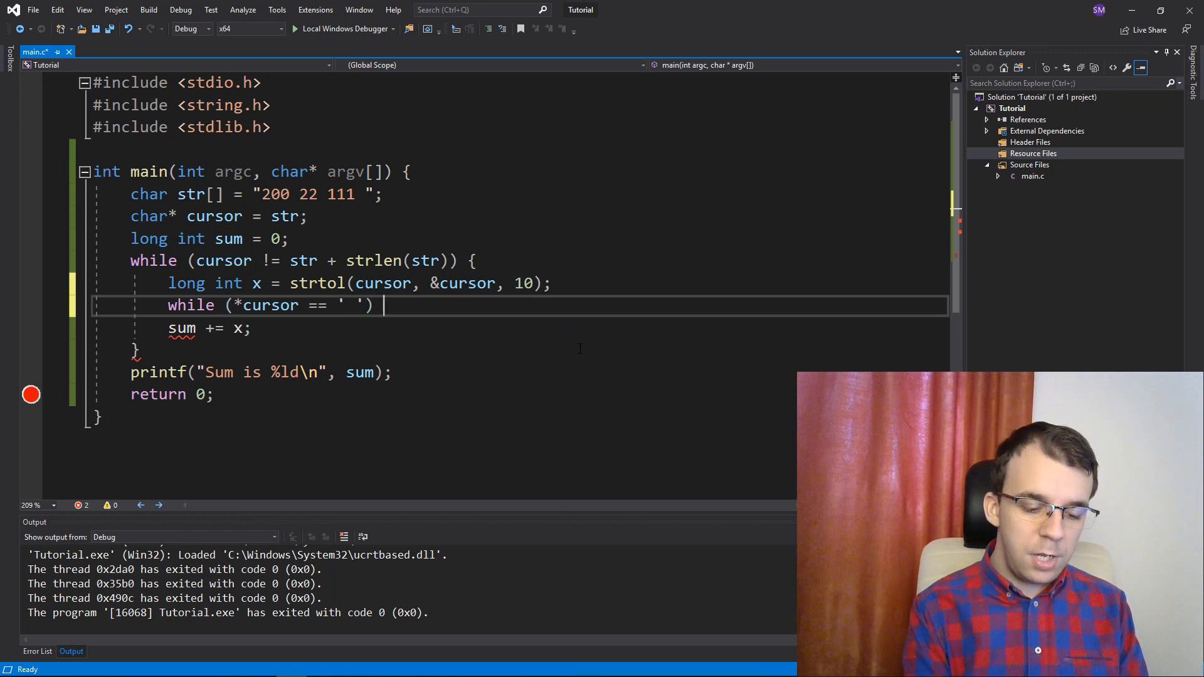
text(cursor++;)
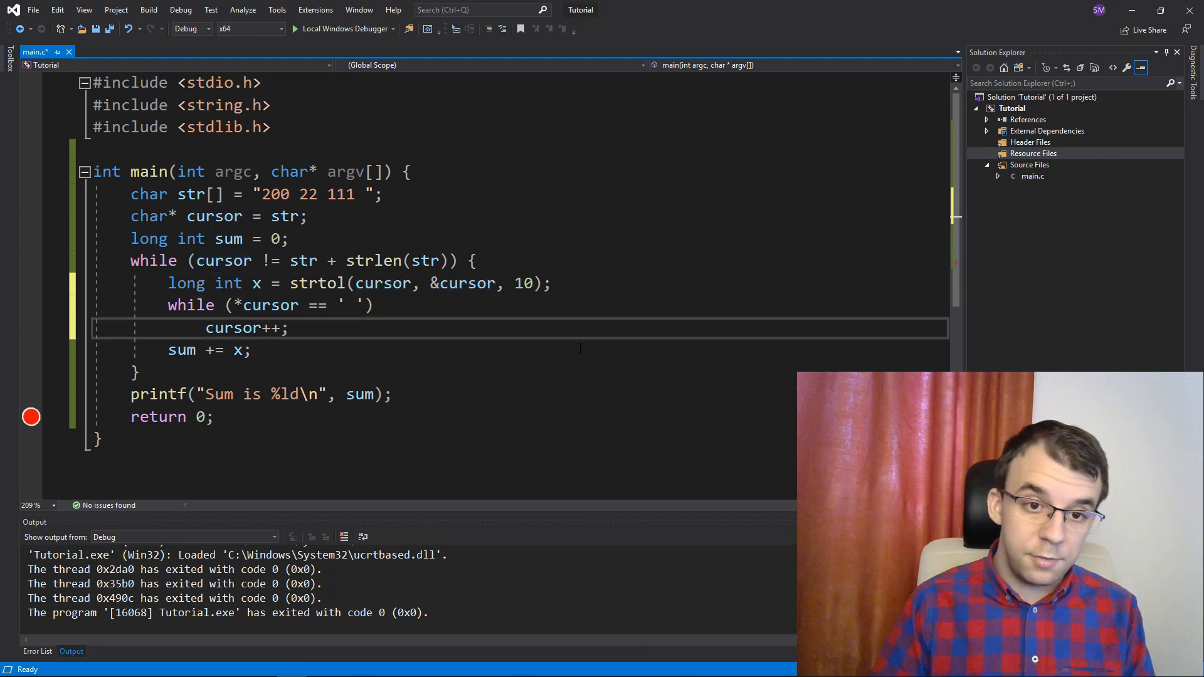
mouse_move(337, 344)
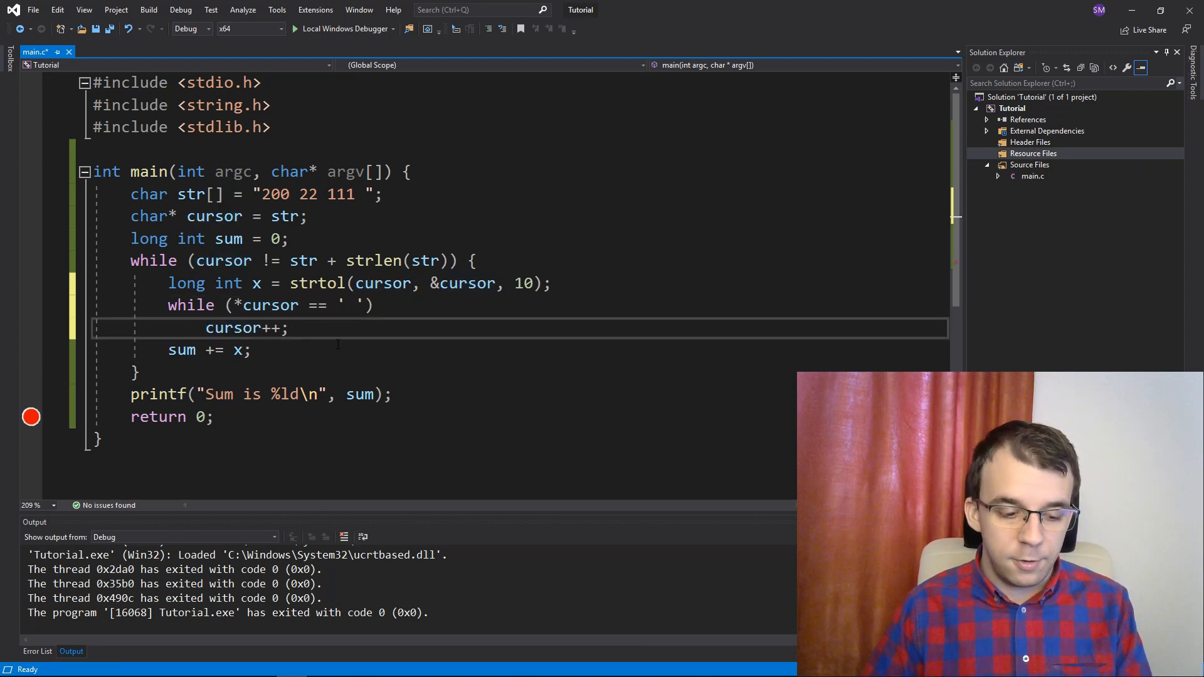
click(295, 29)
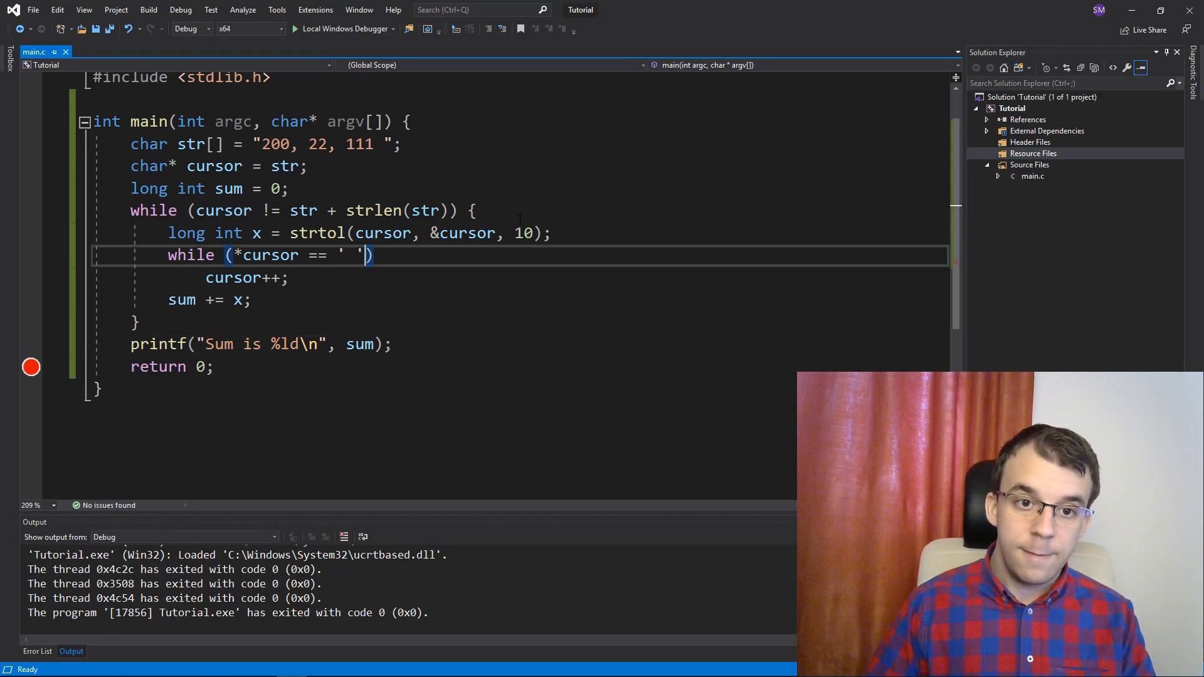
Step: Extend the skip condition with || *cursor == ',', rerun to see sum 333, then stop debugging
text(||)
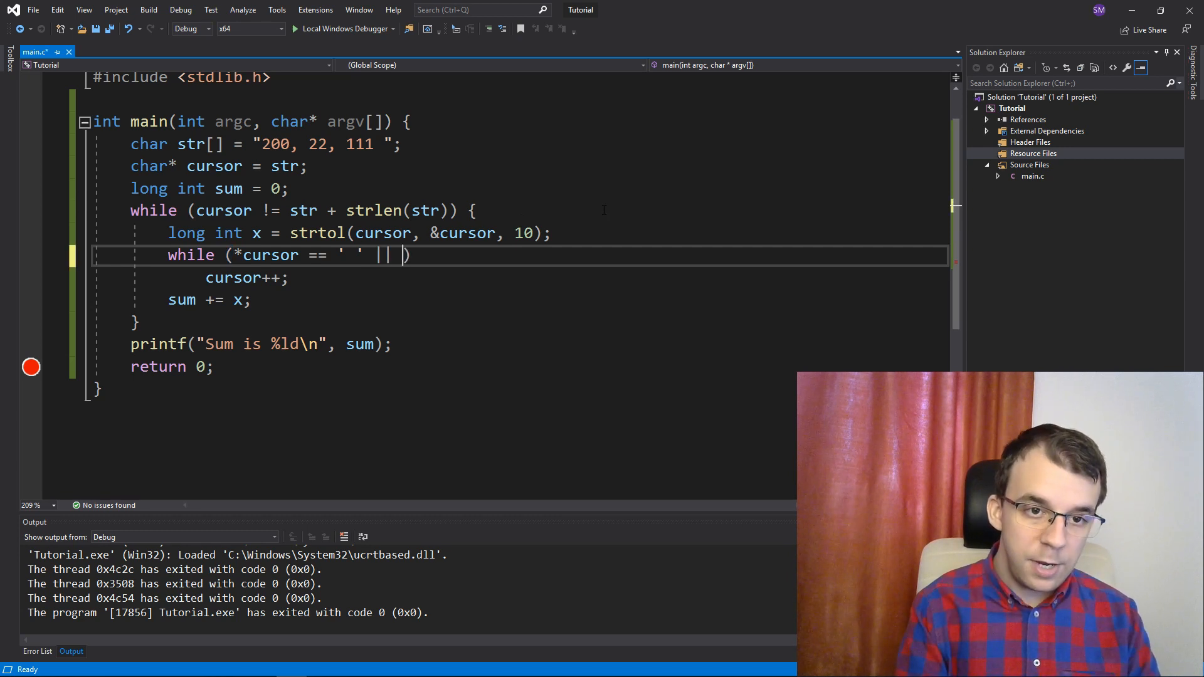
text(*cursor)
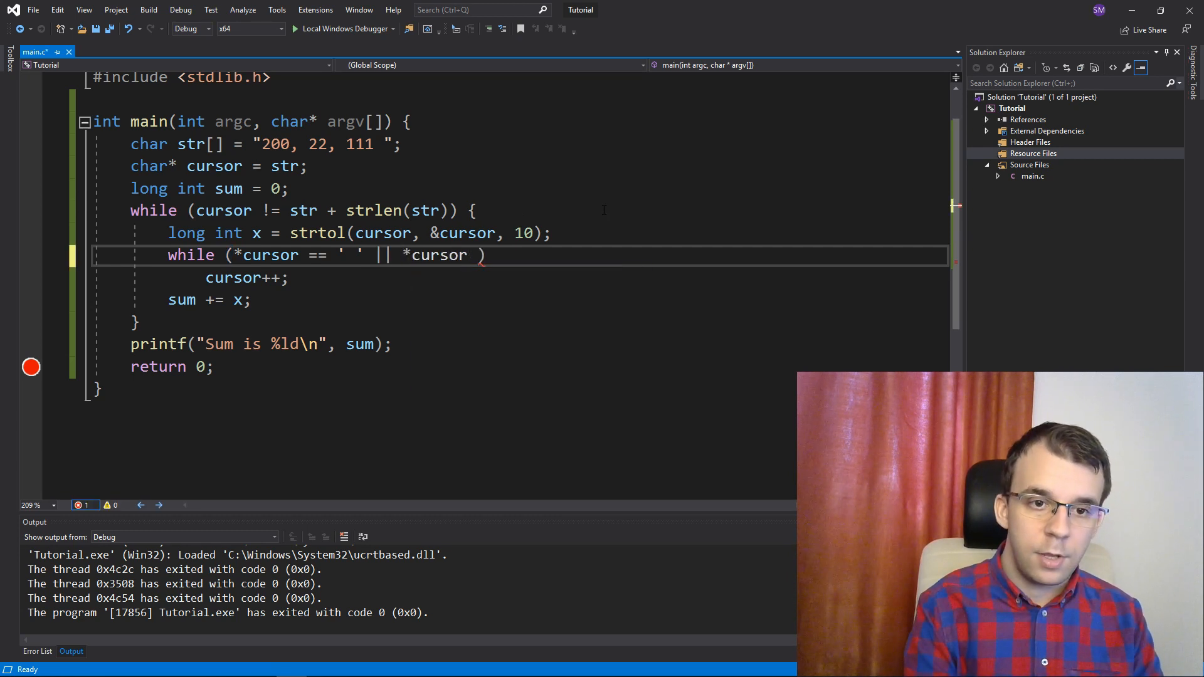
text(== ',')
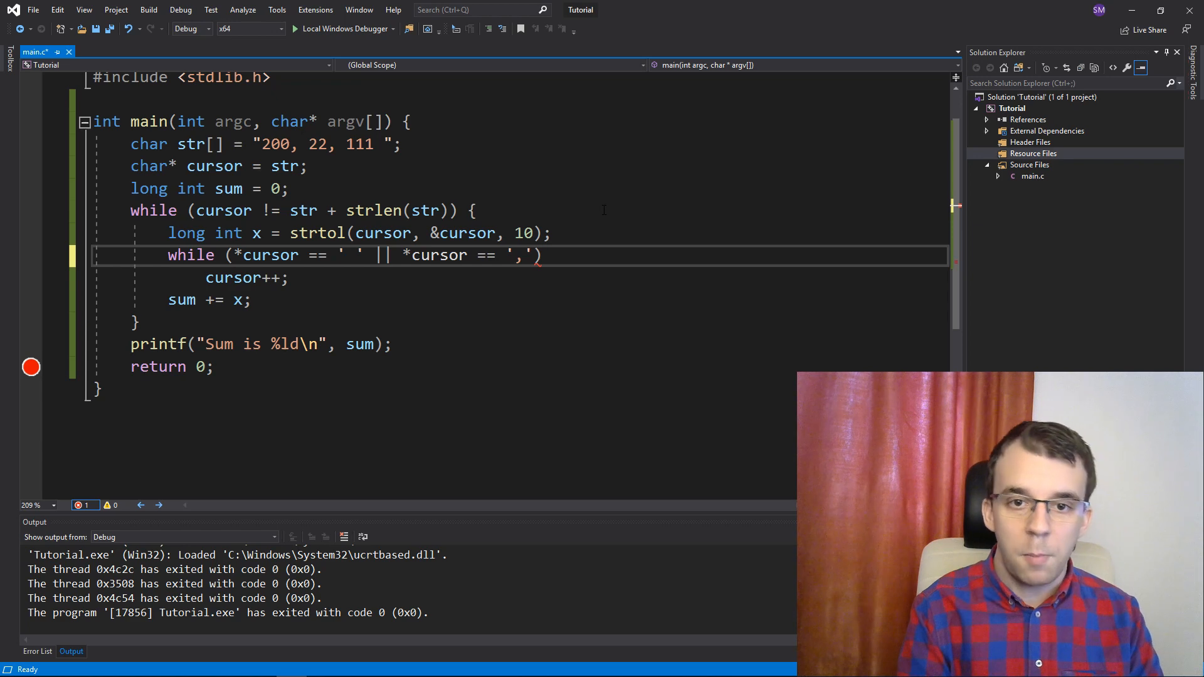
key(ctrl+s)
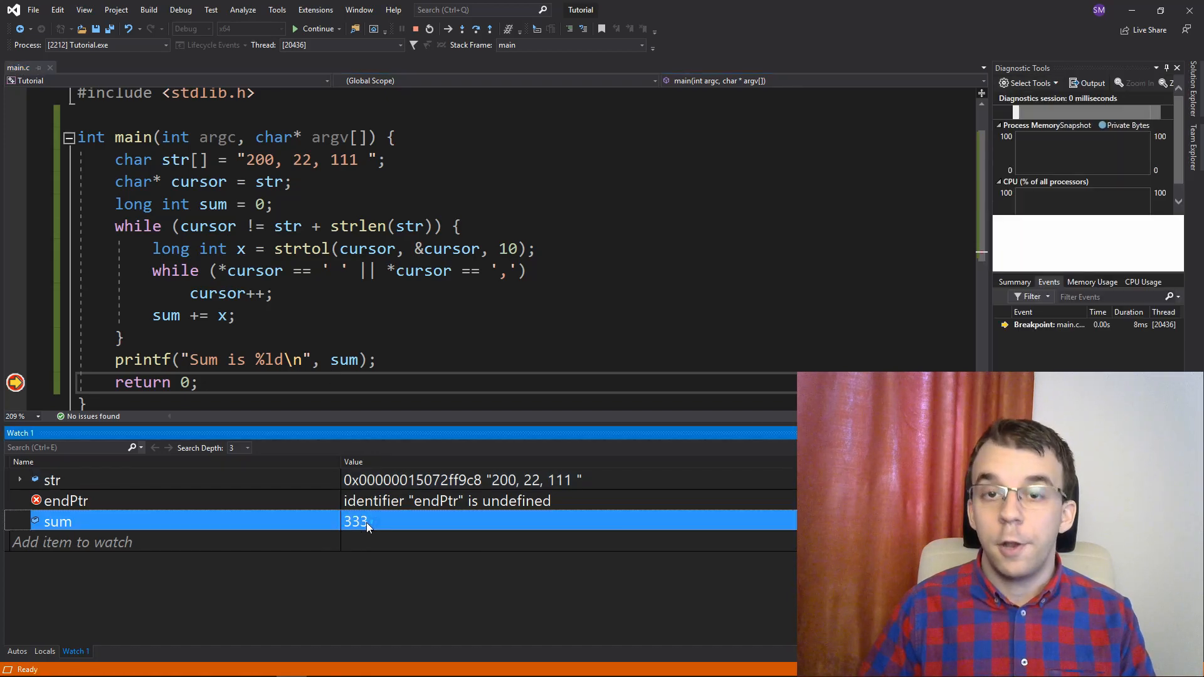
click(403, 29)
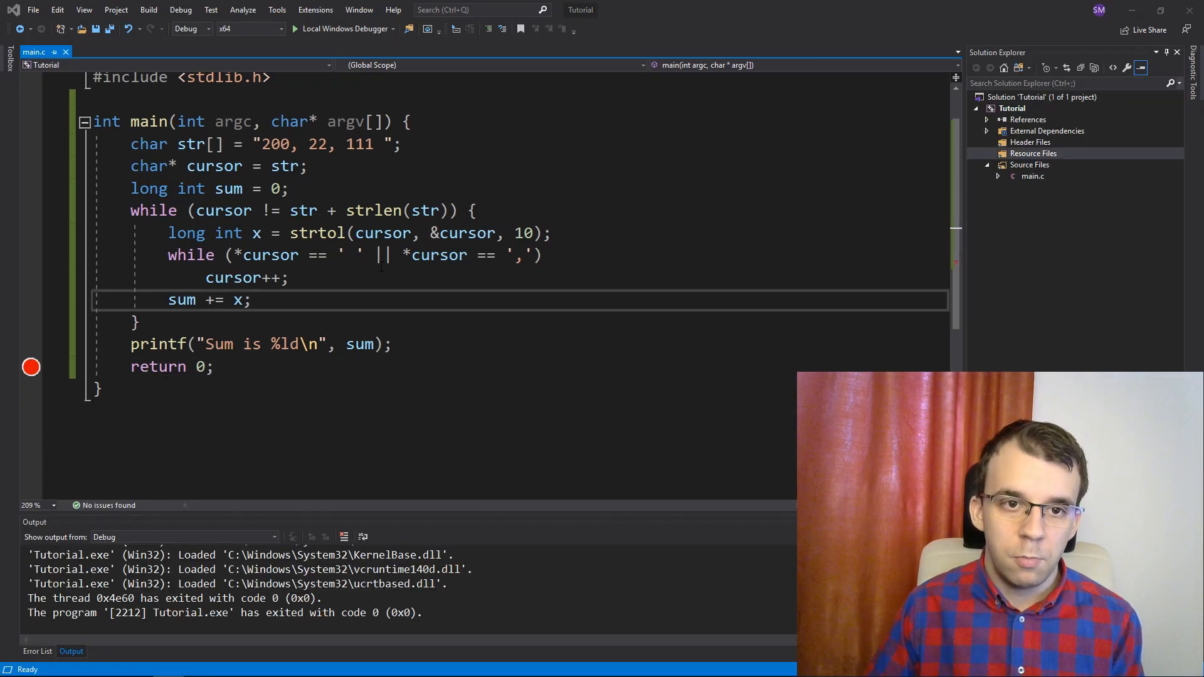
Step: Change strtol's base to 0, set the string to "200, 0xf", and run to get sum 215
double_click(523, 233)
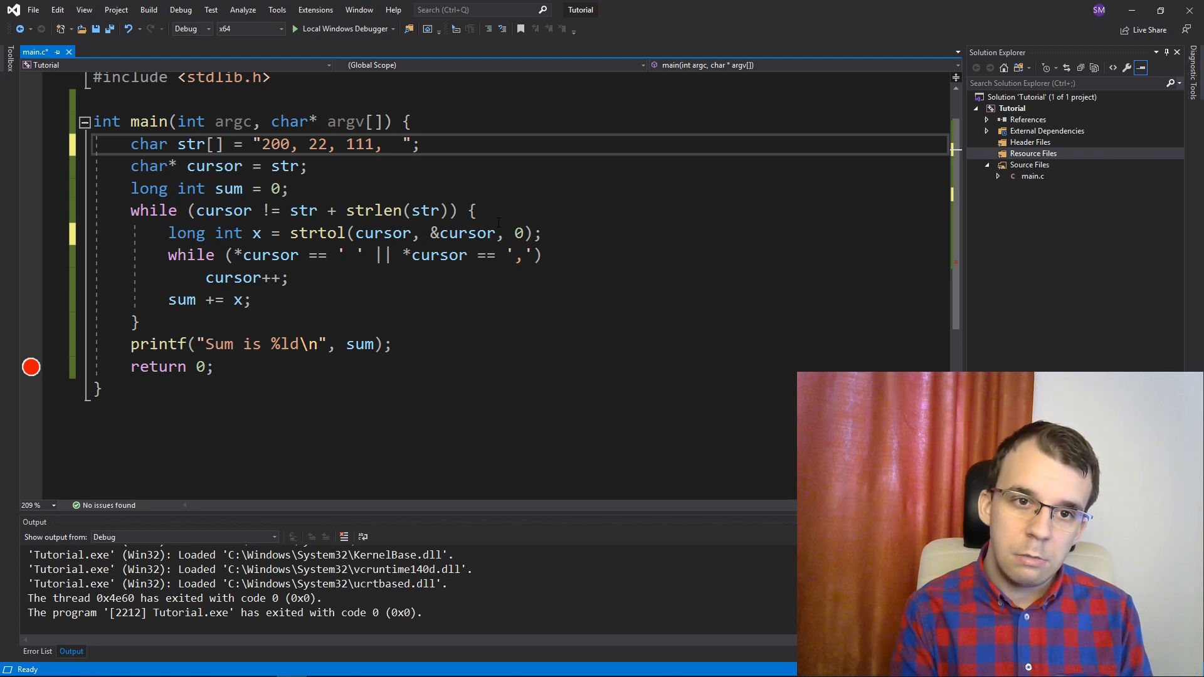
key(Backspace)
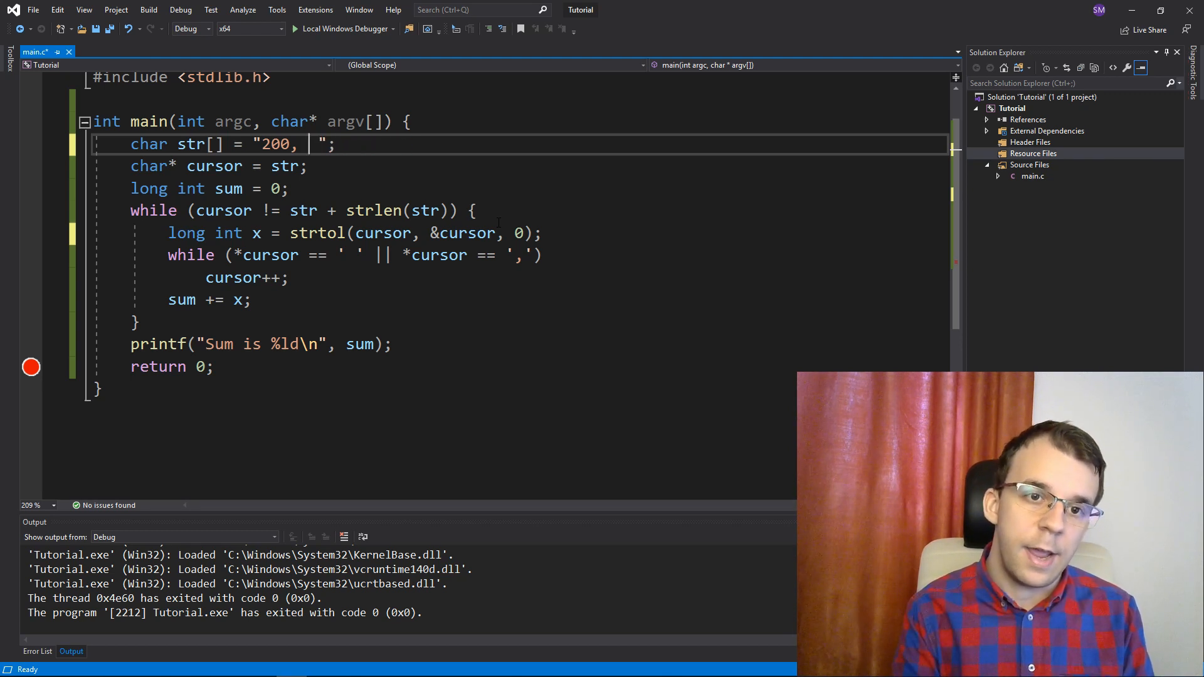
text(0x)
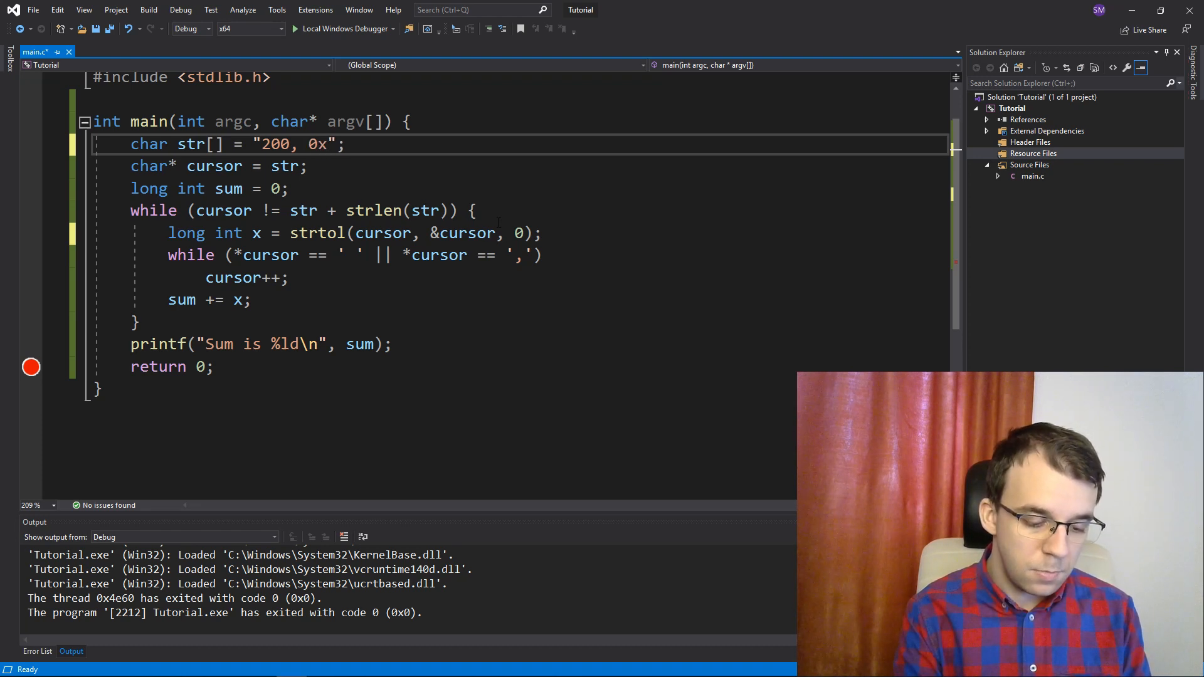
text(f)
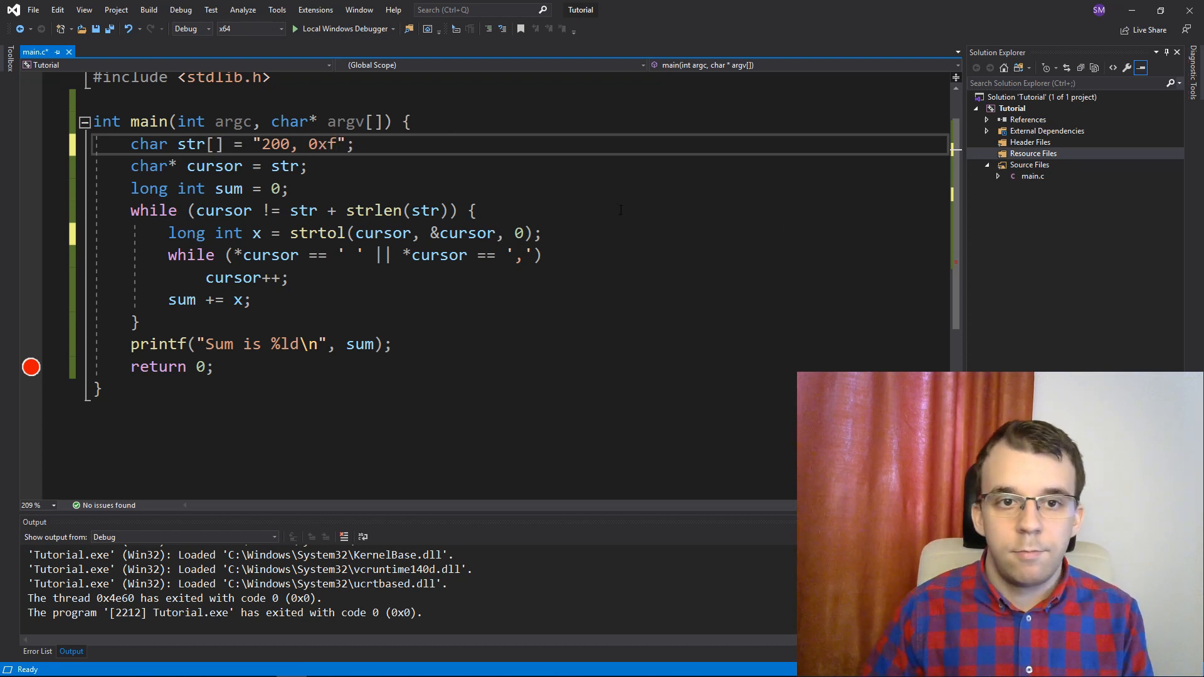
double_click(322, 145)
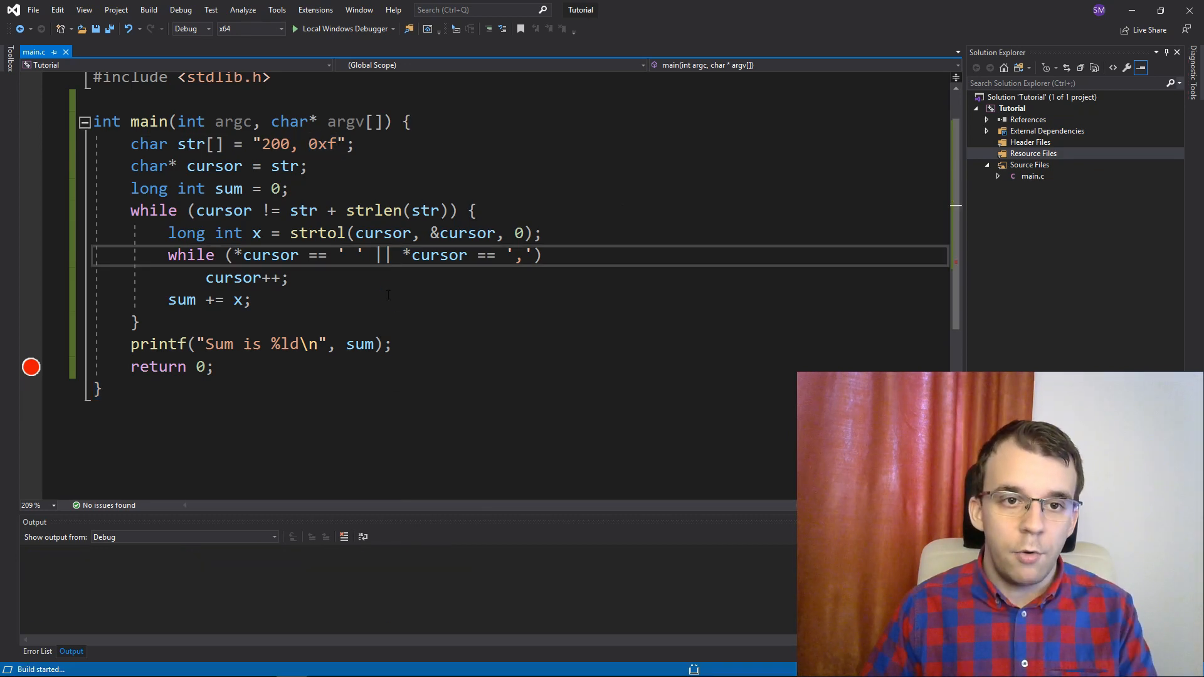
click(342, 29)
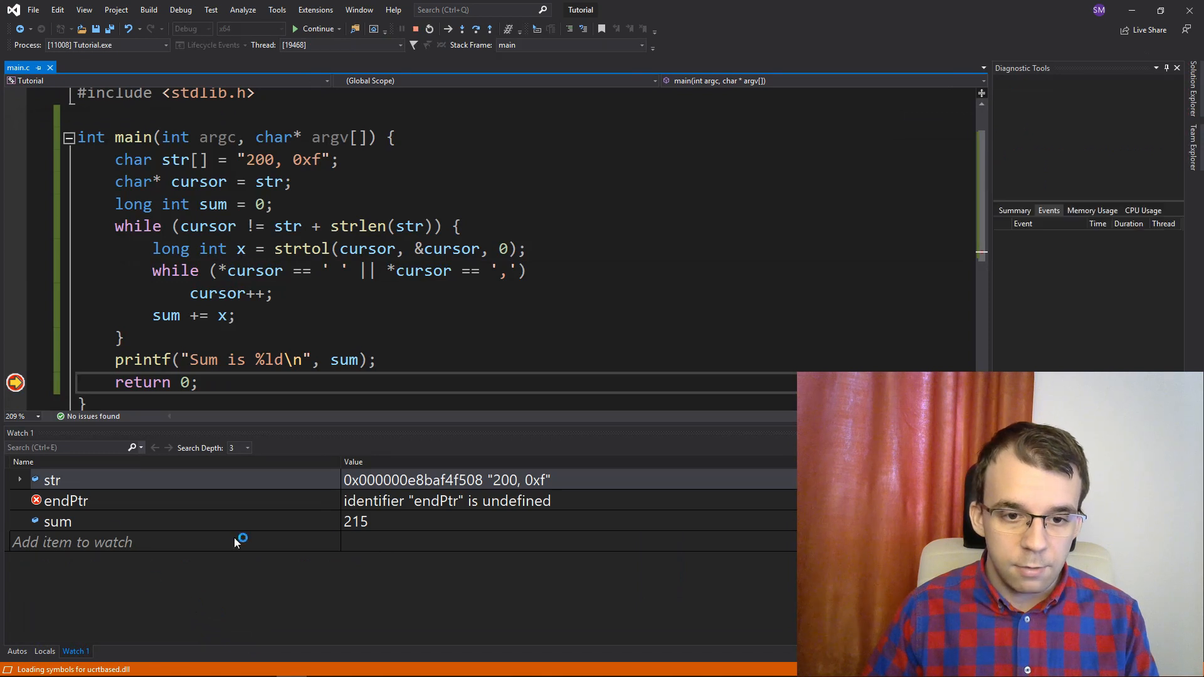